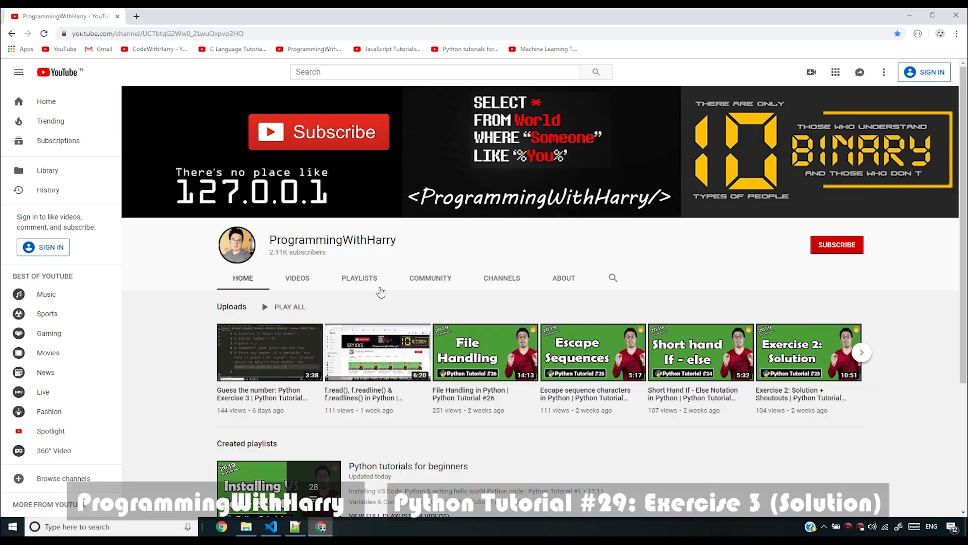
Open the Guess the number: Python Exercise 3 video and scroll through its comments.
left_click(268, 351)
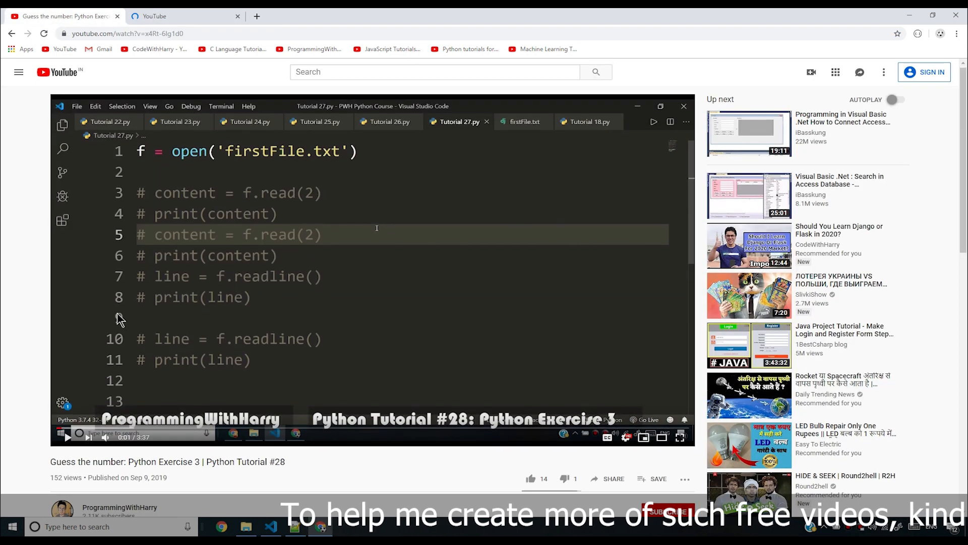
scroll("down", 3)
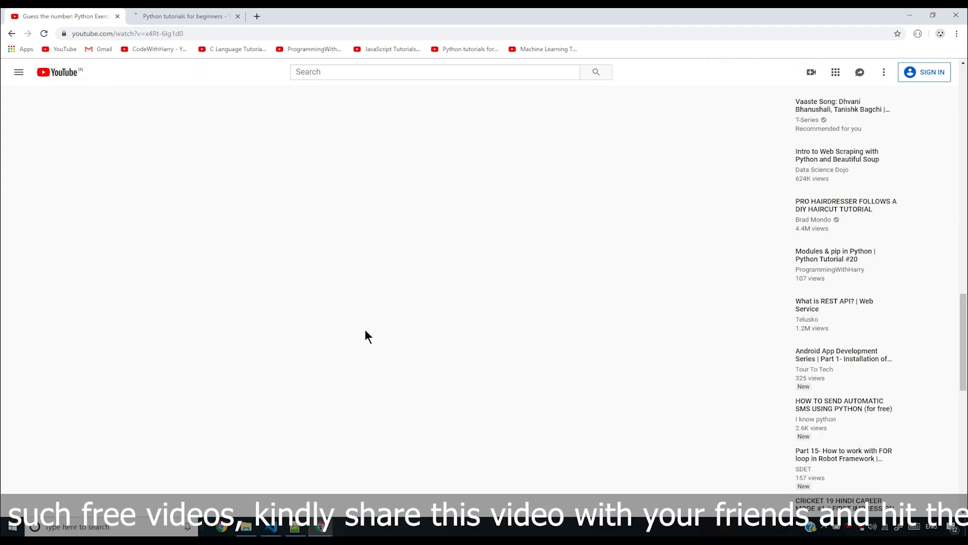
scroll("down", 3)
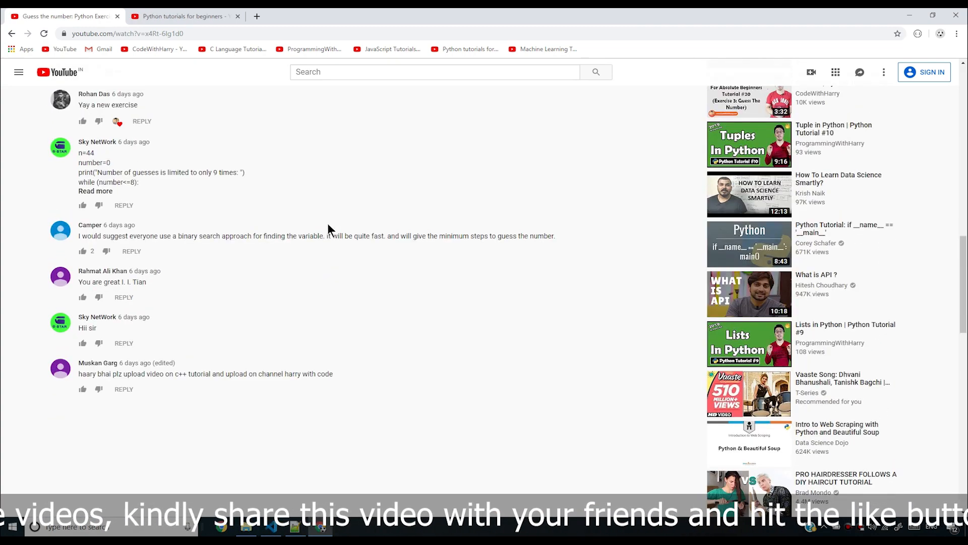
mouse_move(140, 389)
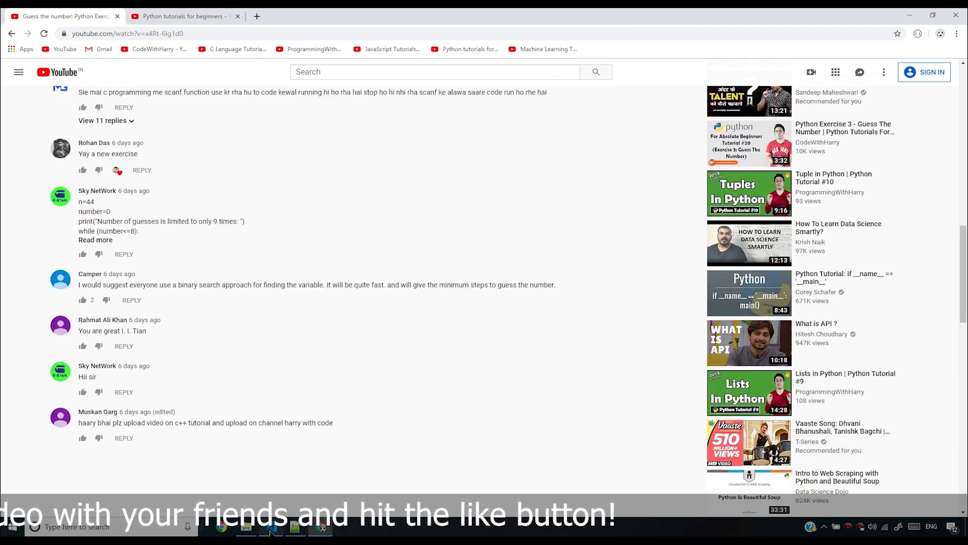
left_click(270, 528)
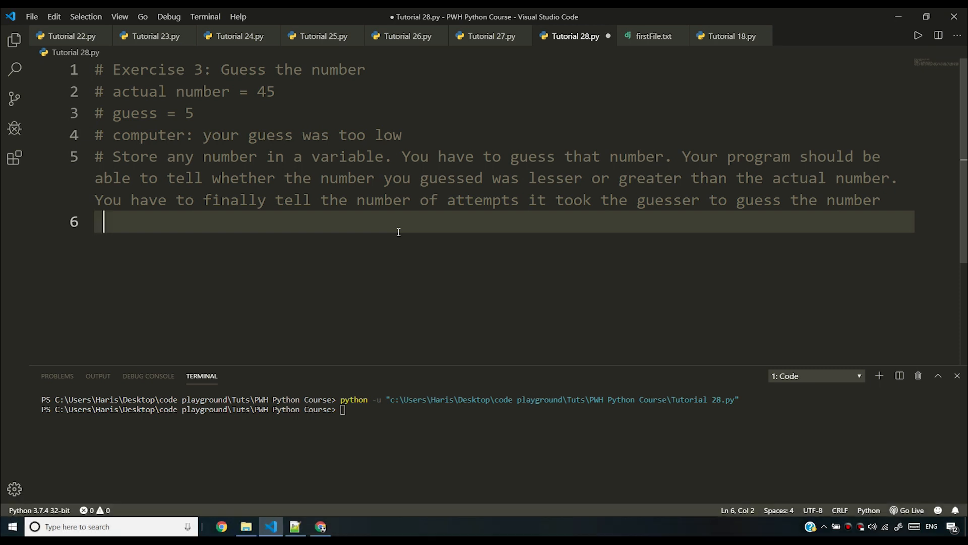
Add actual_number = 45 on a new line below the exercise comments.
key("Enter")
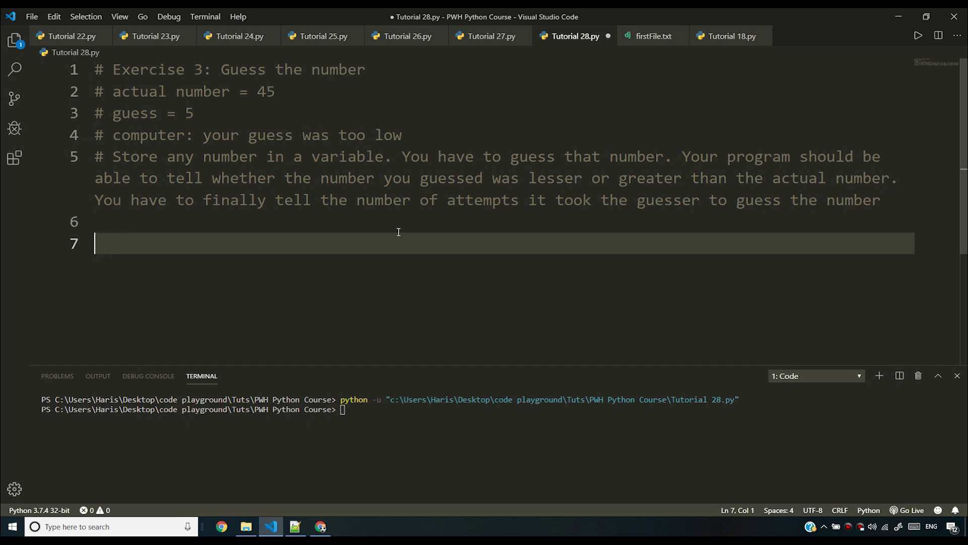
type("actual_")
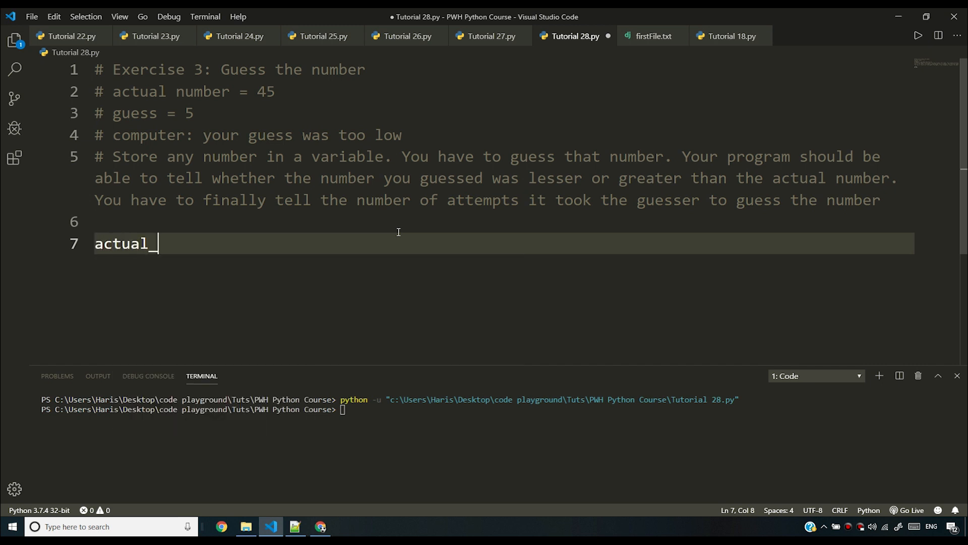
type("number =")
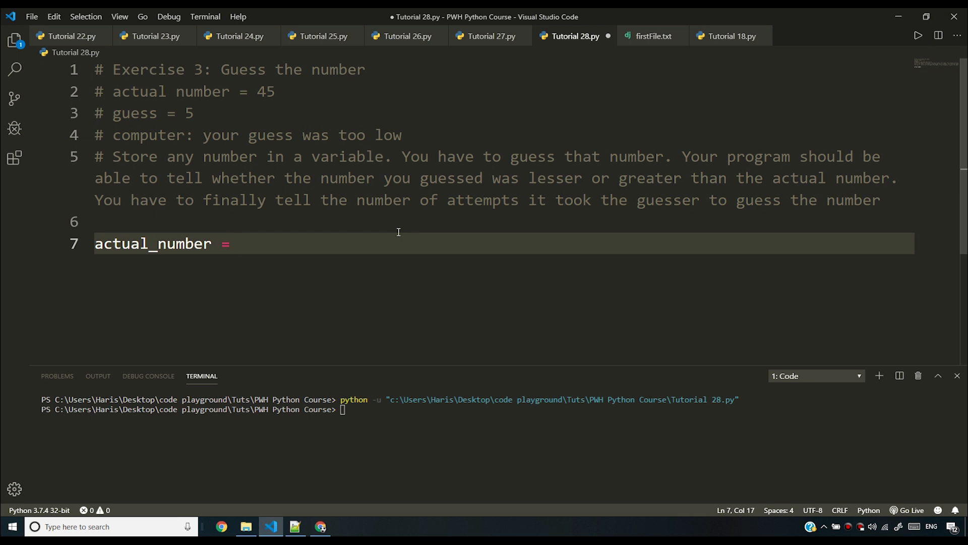
type("45")
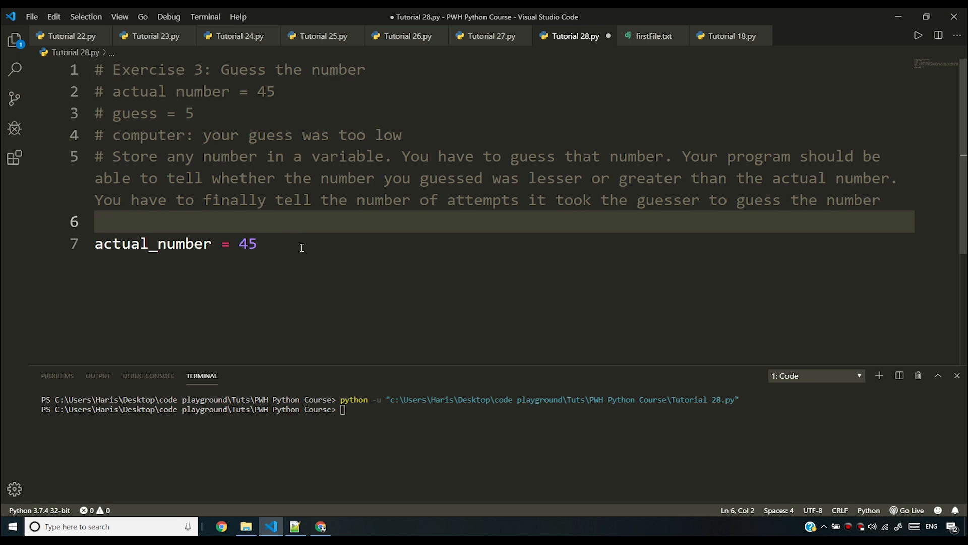
Start a while True: loop after a blank line, using the while snippet.
key("Enter")
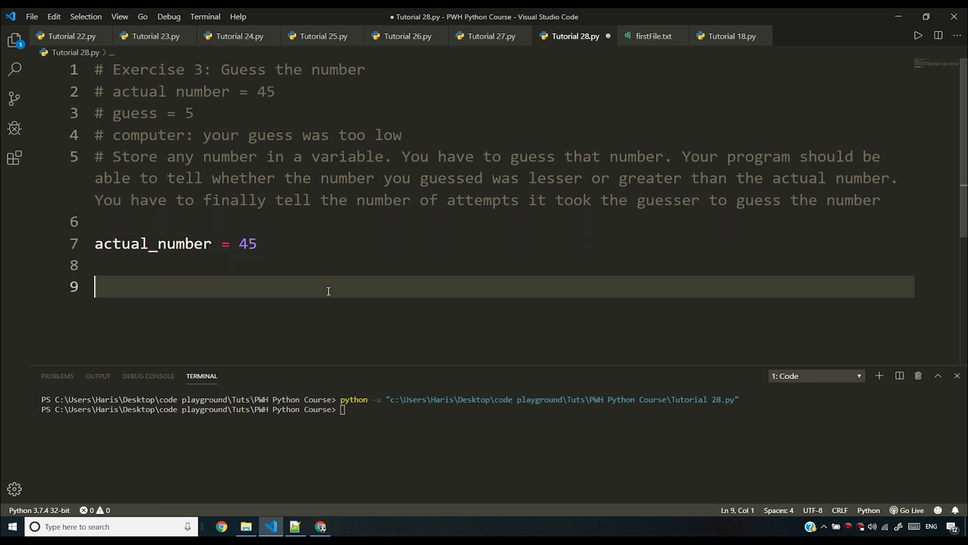
type("whle")
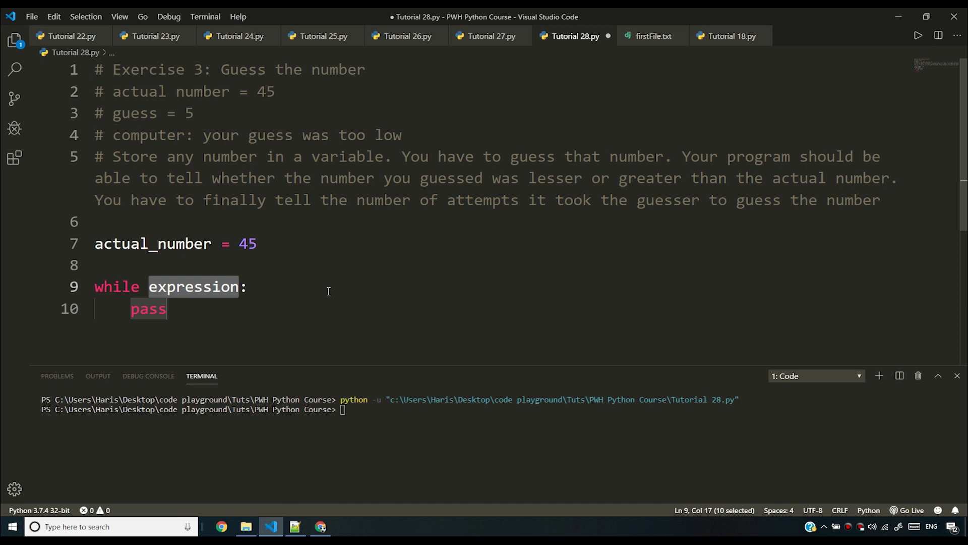
type("gues")
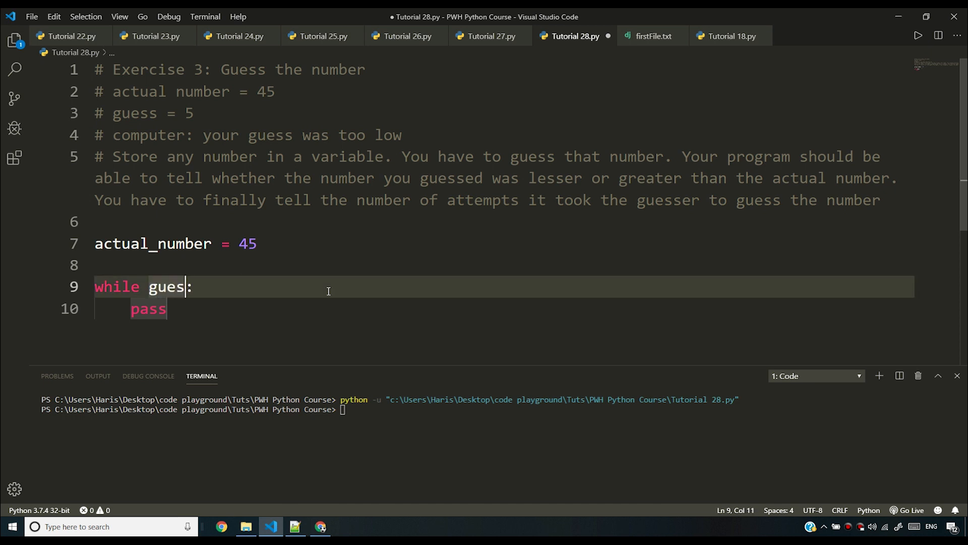
type("Tr")
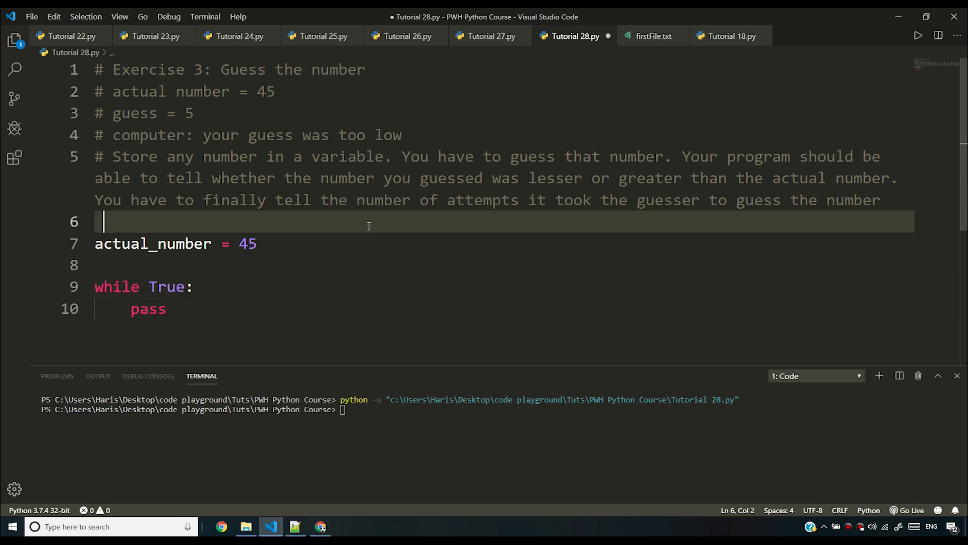
mouse_move(185, 307)
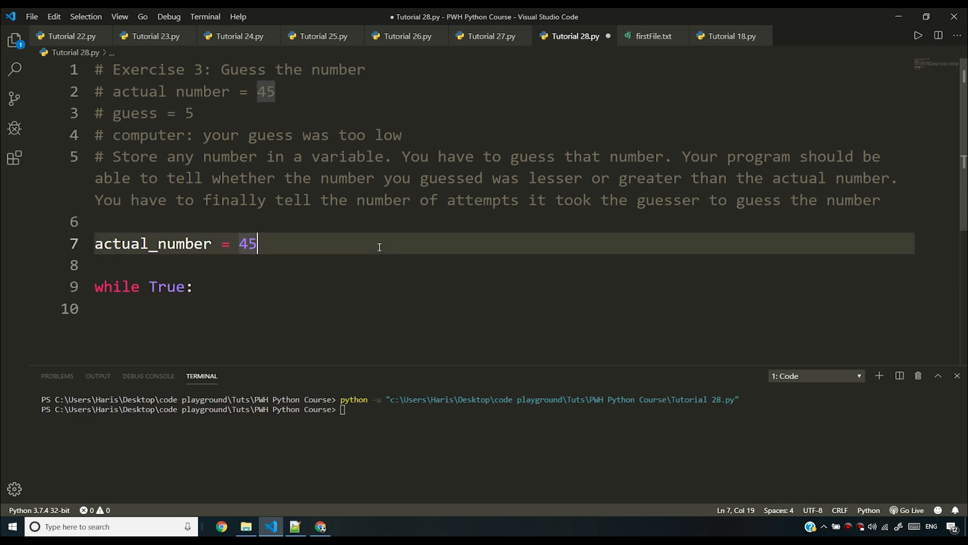
Initialize attempts = 0 under actual_number.
type("attem")
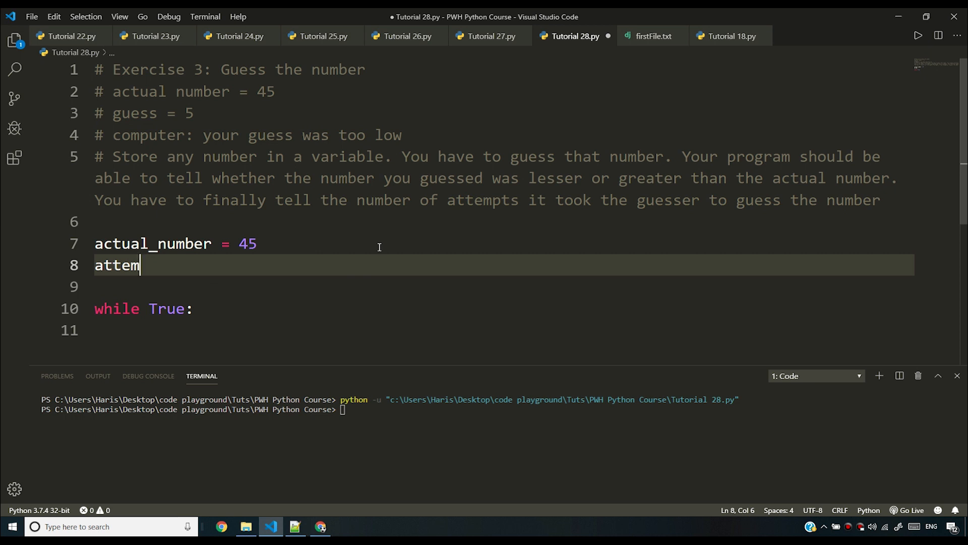
type("pts = 0")
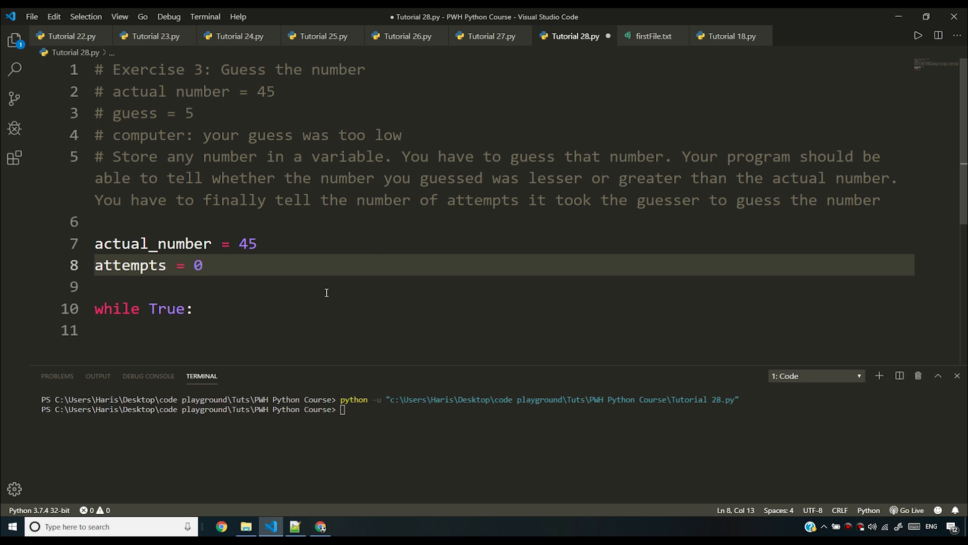
Increment attempts += 1 inside the loop, fixing the misspelled name.
type("a")
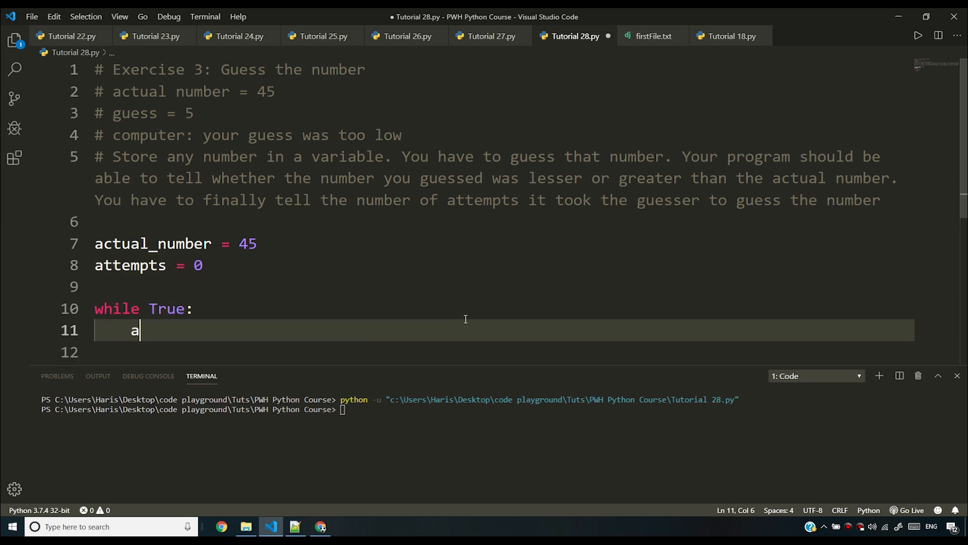
type("ttempt =")
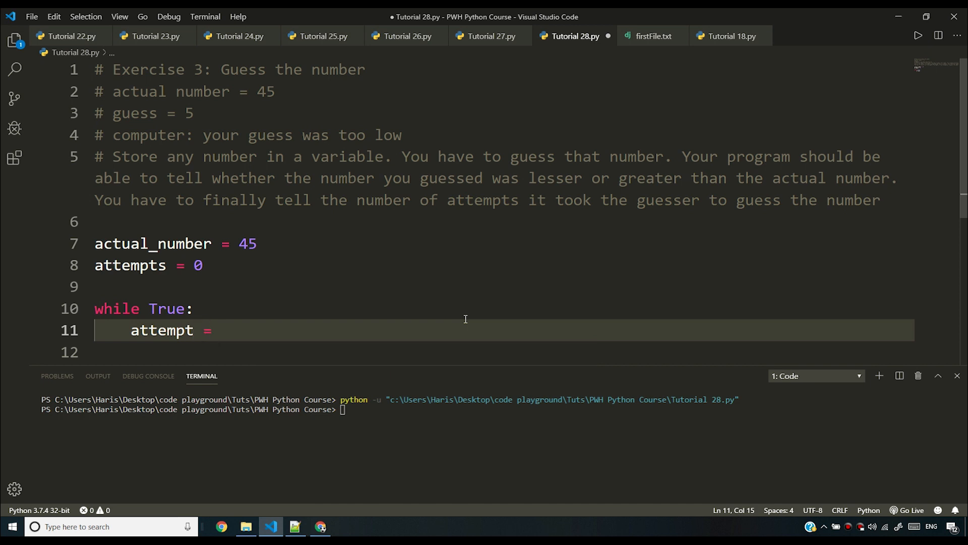
type("+")
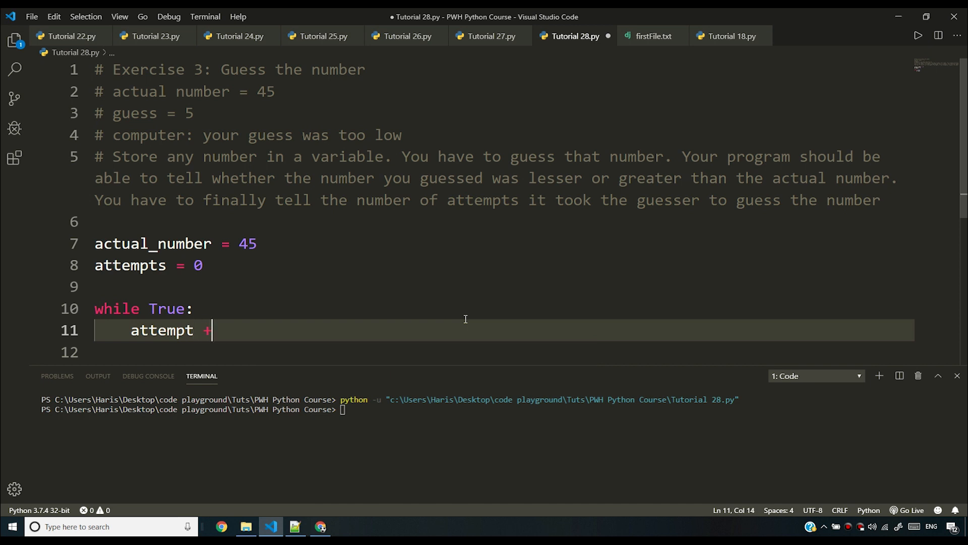
type("= 1")
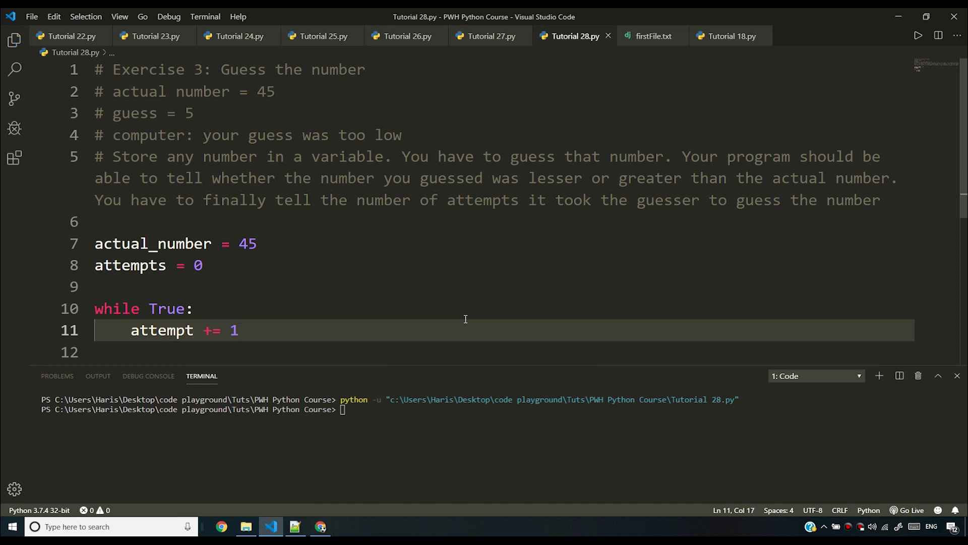
left_click(192, 329)
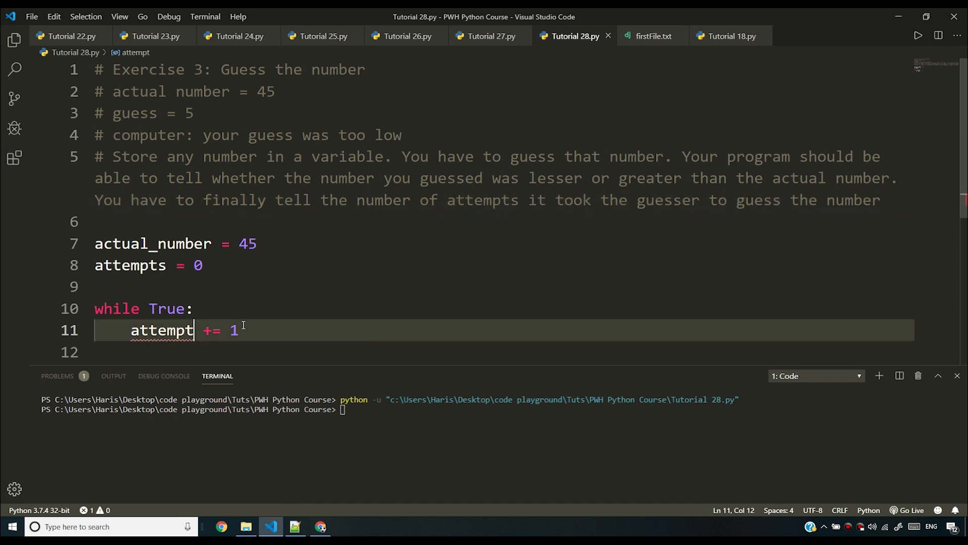
type("s")
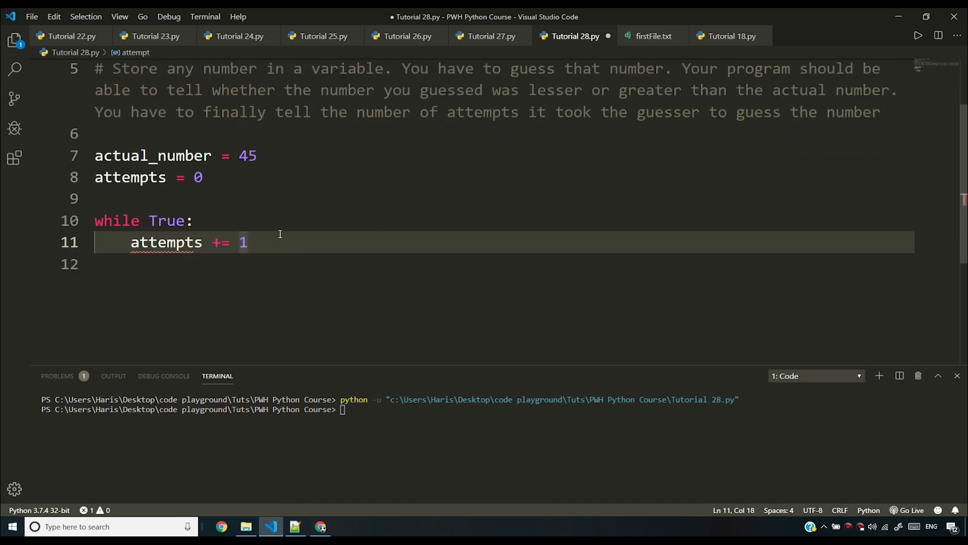
key("Enter")
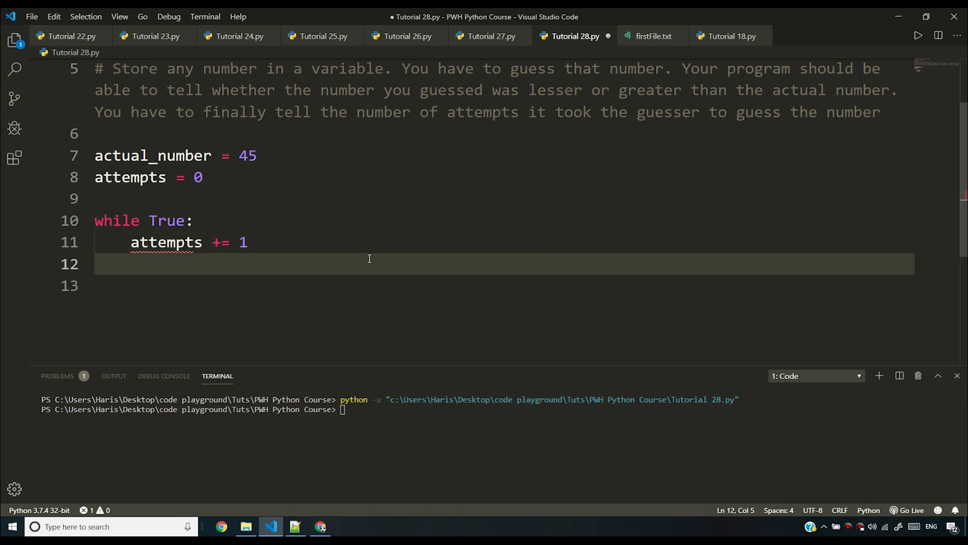
Read the guess with guess = int(input("Guess the number:\n")) inside the loop.
type("a")
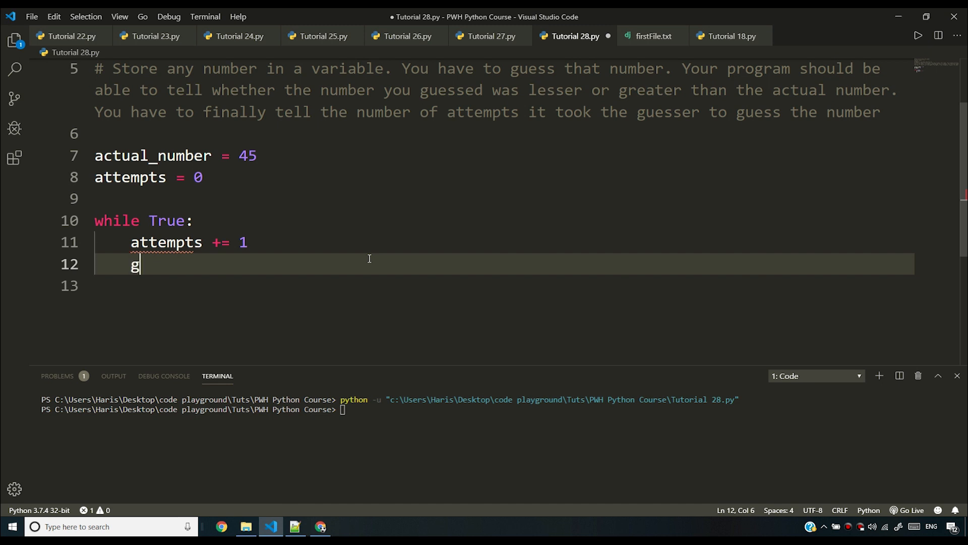
type("uess")
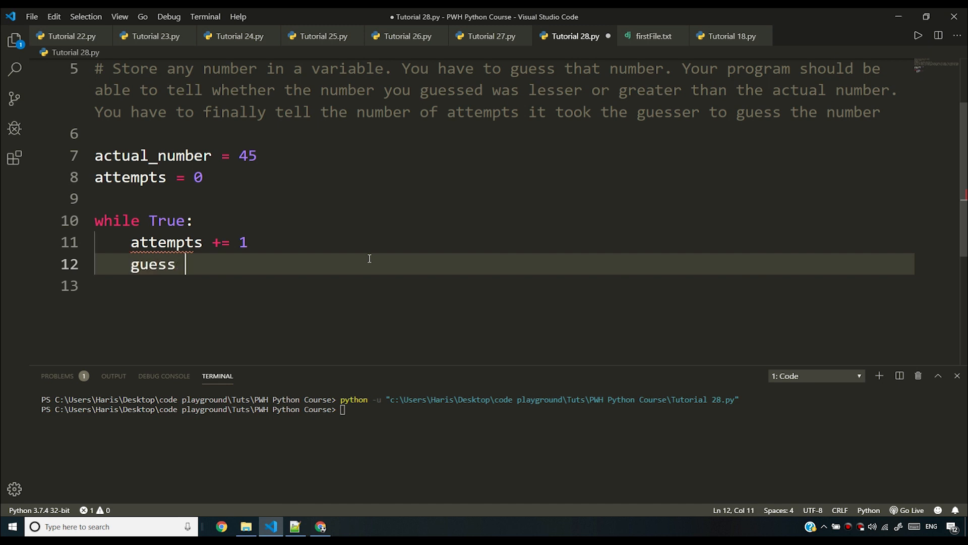
type("= input()")
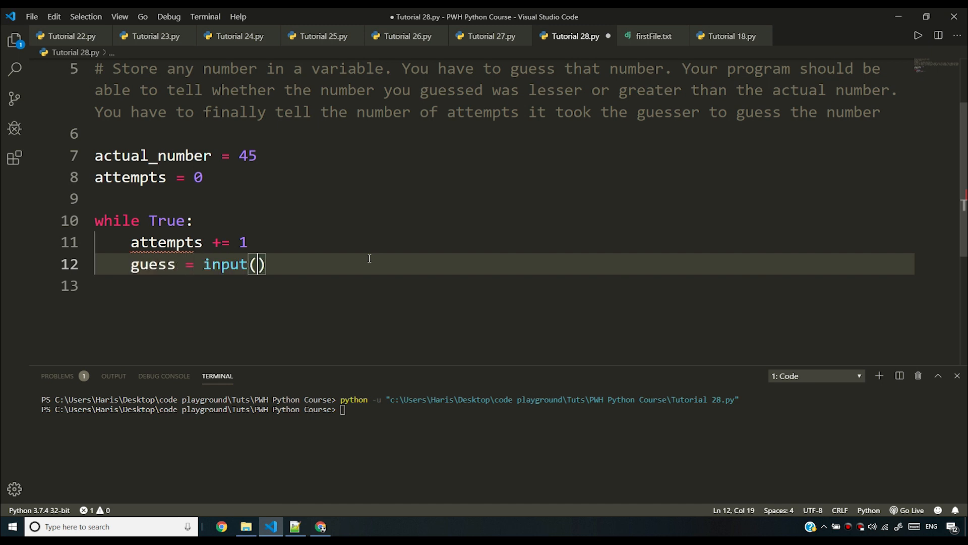
type("\"Guess the nu")
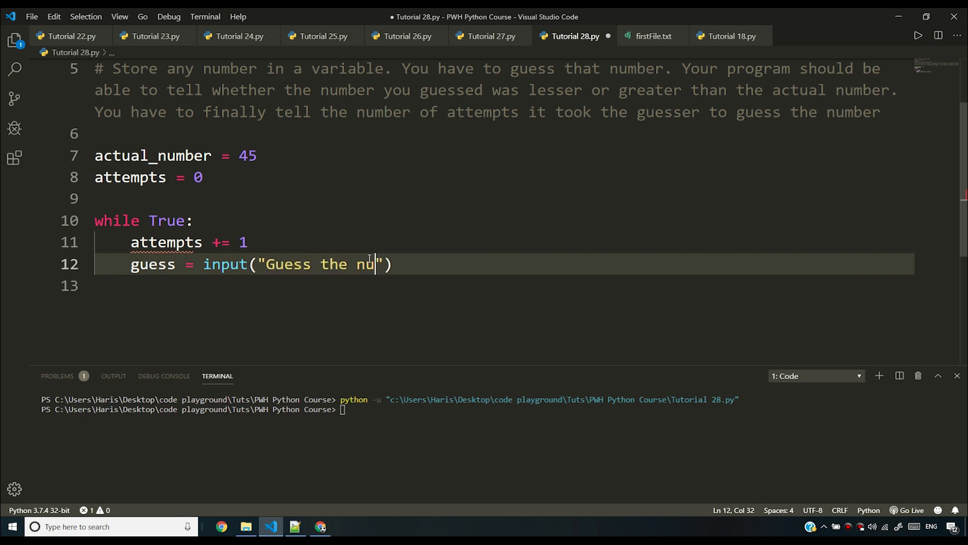
type("mber:")
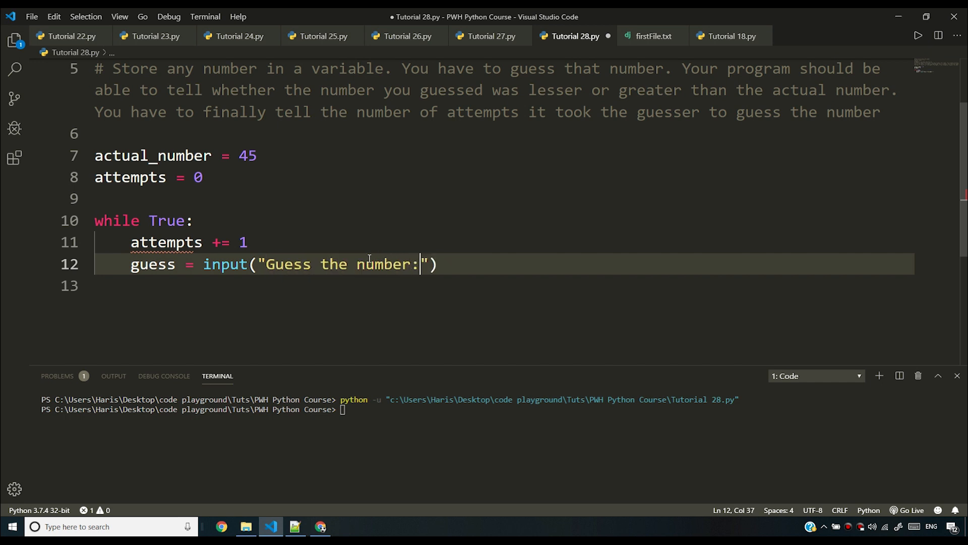
type("\" \\\"")
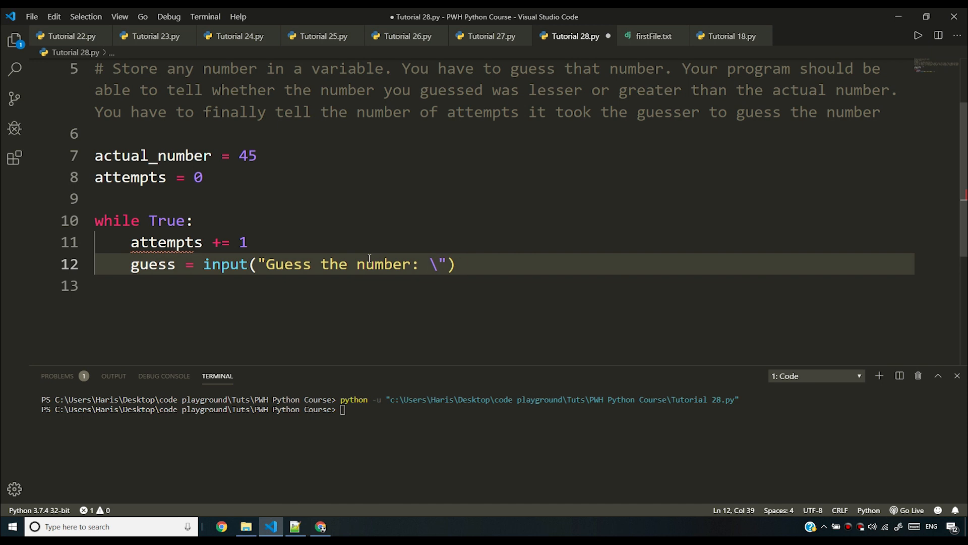
type("n")
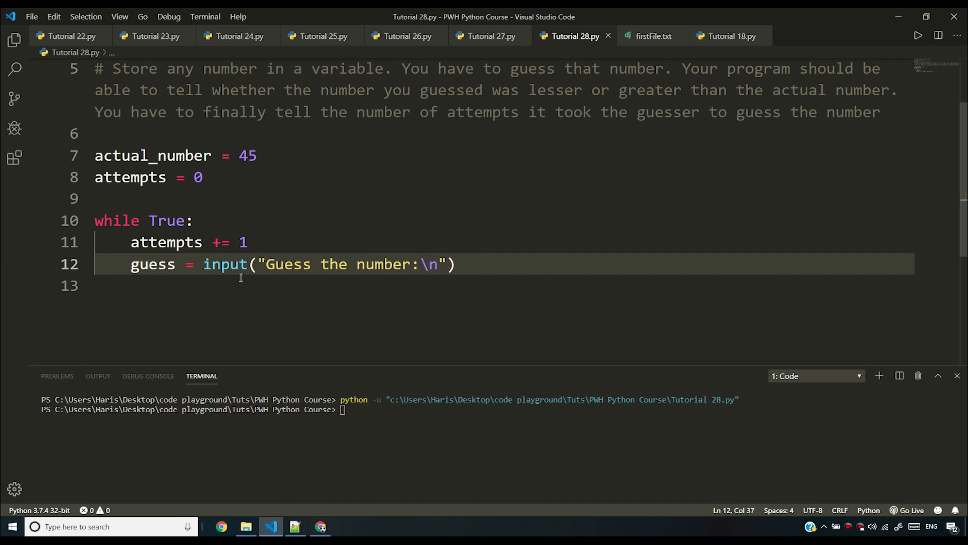
type("int(")
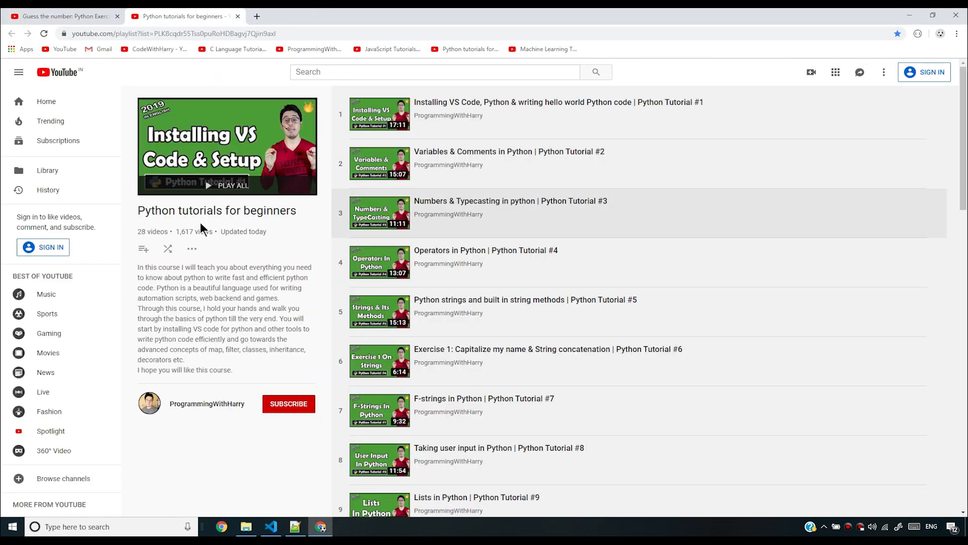
scroll("down", 3)
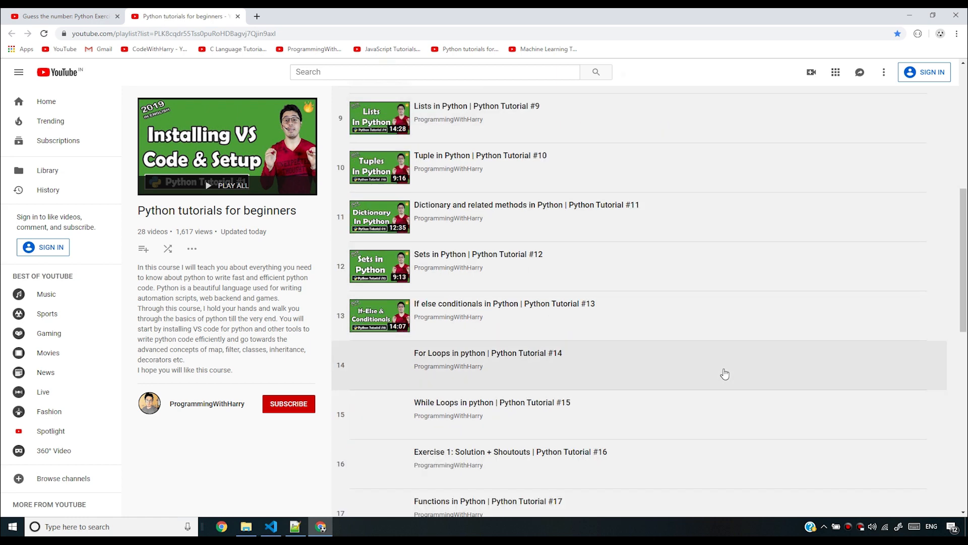
left_click(271, 526)
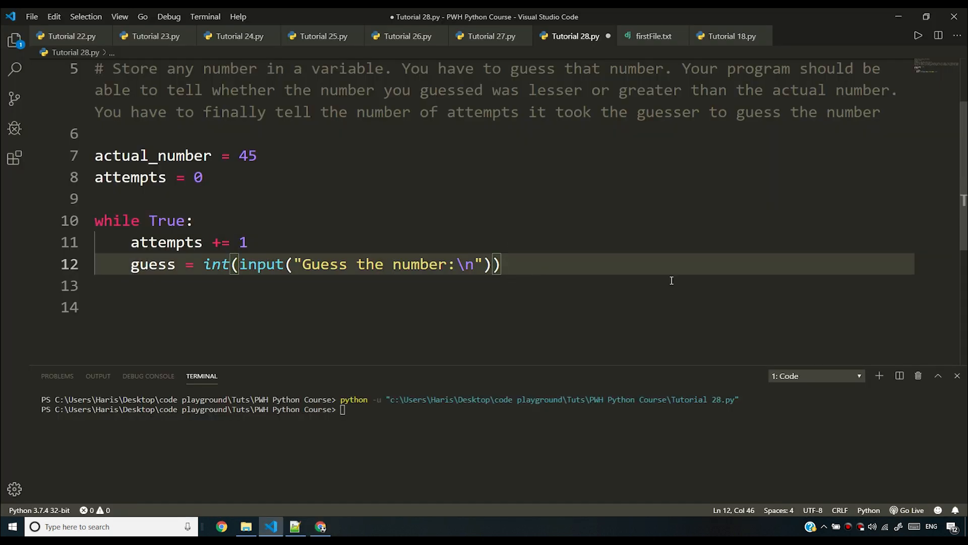
Add an if guess < actual_number branch printing "Your guess was too low".
key("Enter")
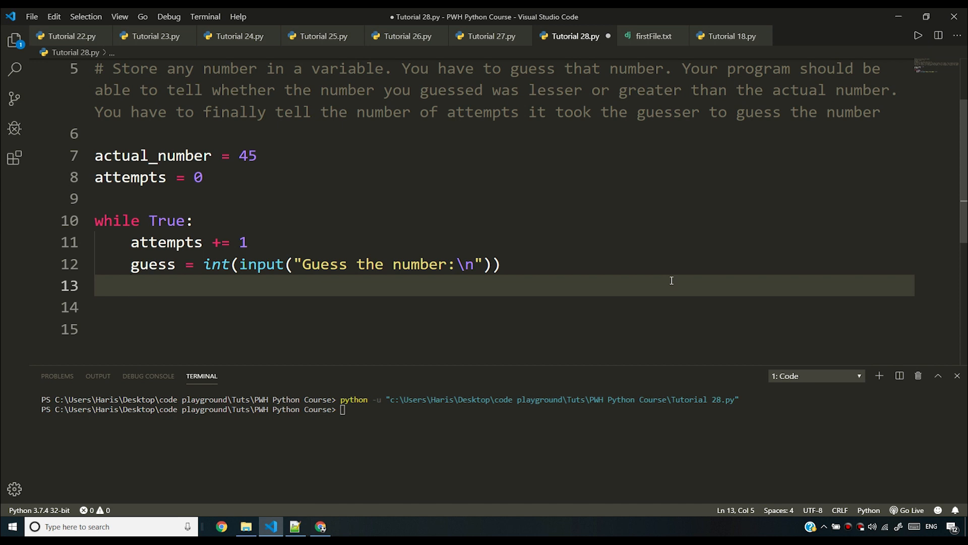
type("if gues")
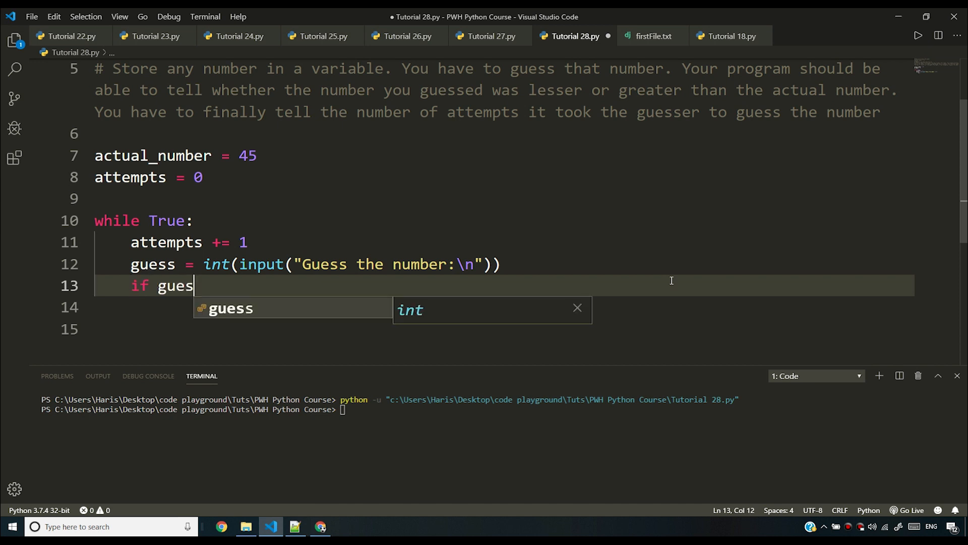
type("<")
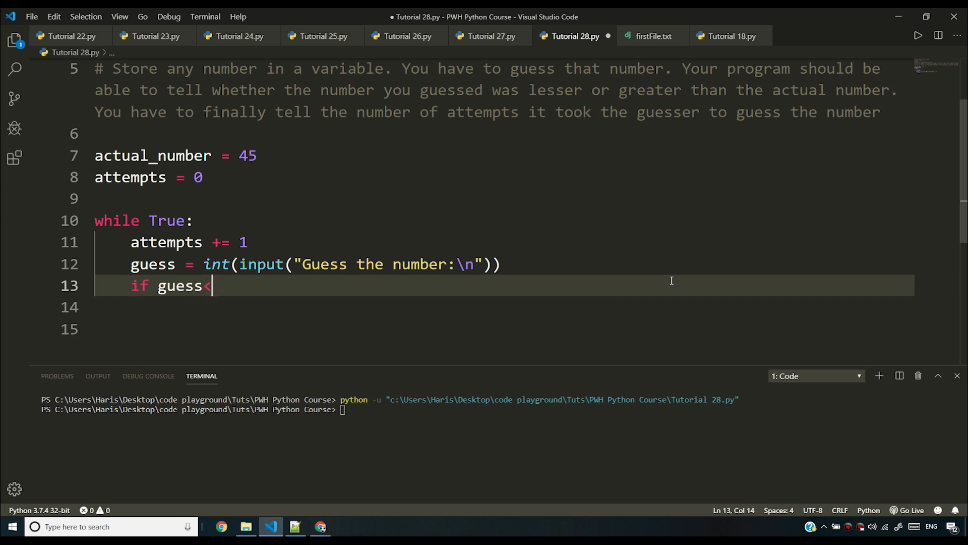
type("actual_number")
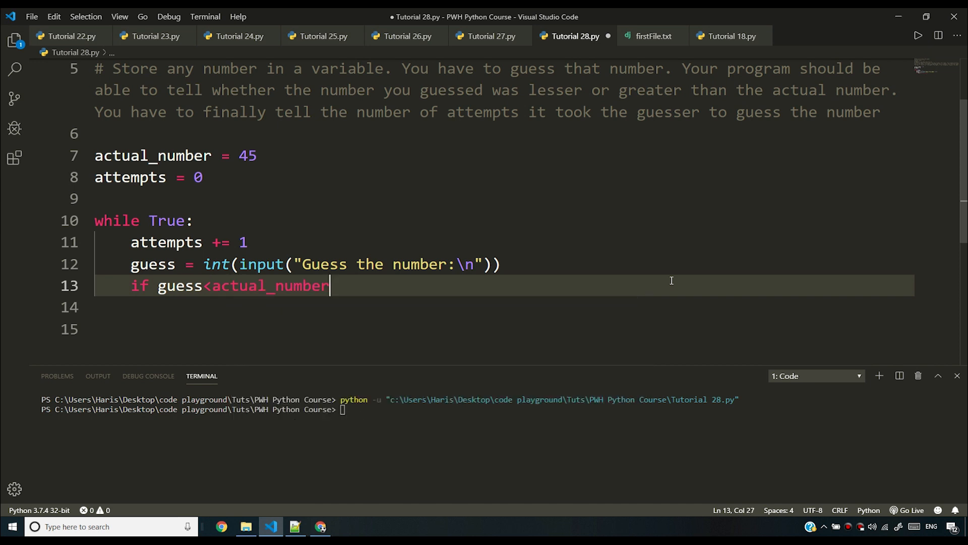
type(":")
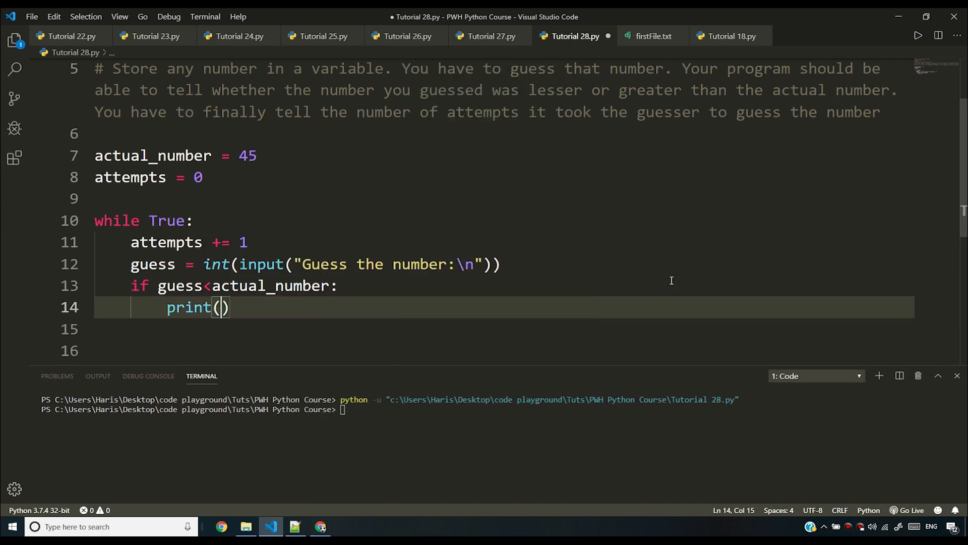
type("\"")
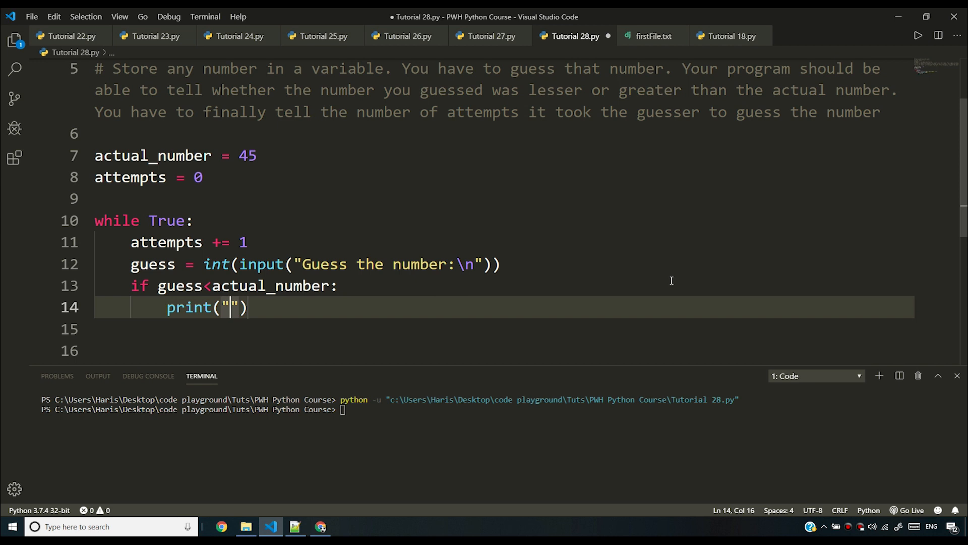
type("Your guess wa")
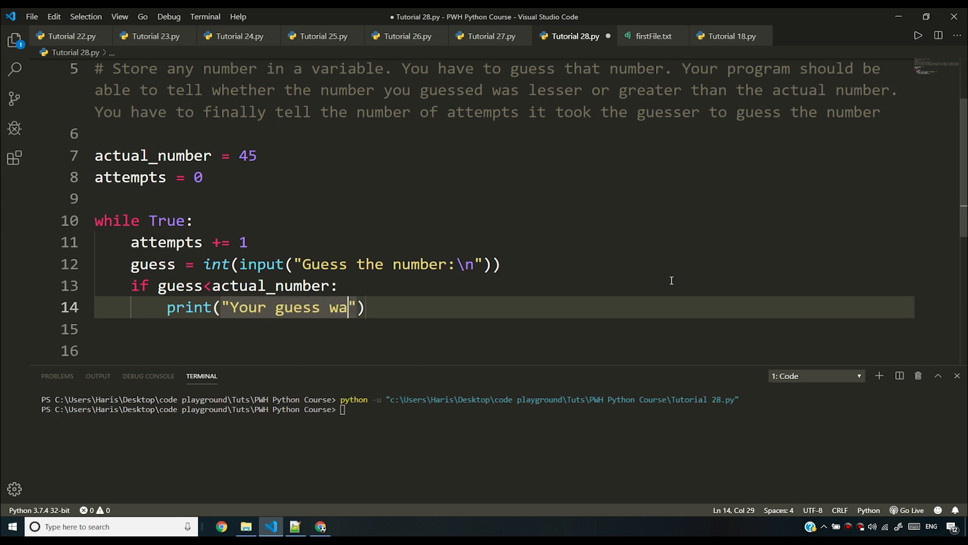
type("s too low")
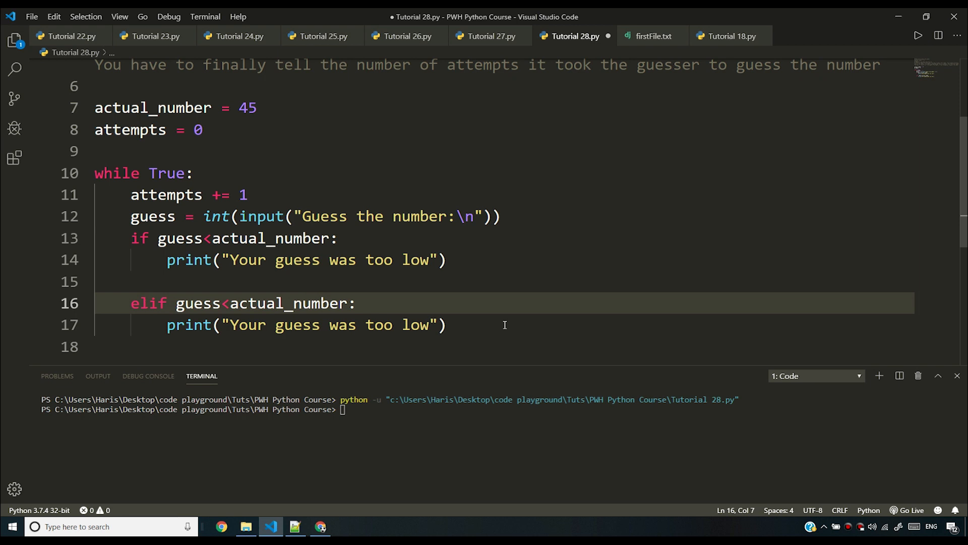
Turn the copied branch into elif guess > actual_number printing "too high", and save.
key("Backspace")
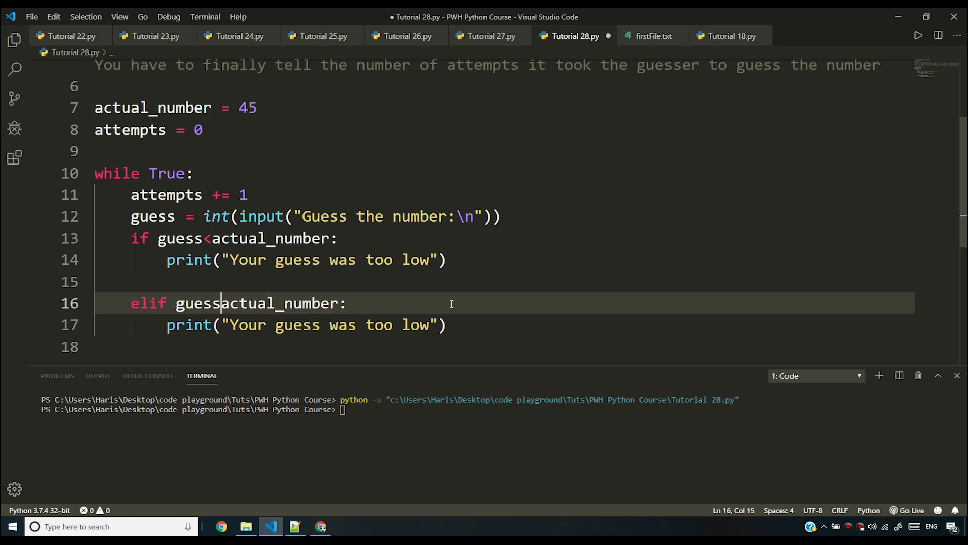
type(">")
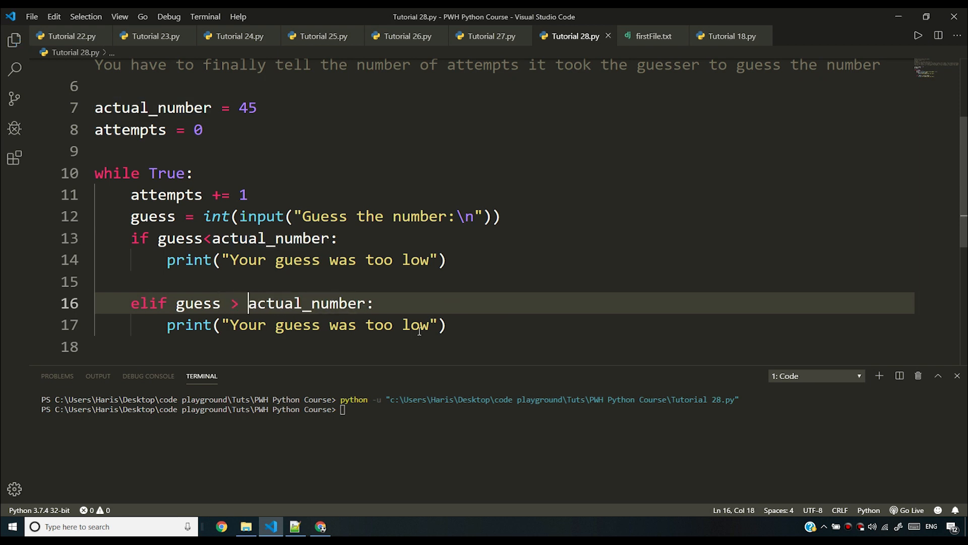
type("high")
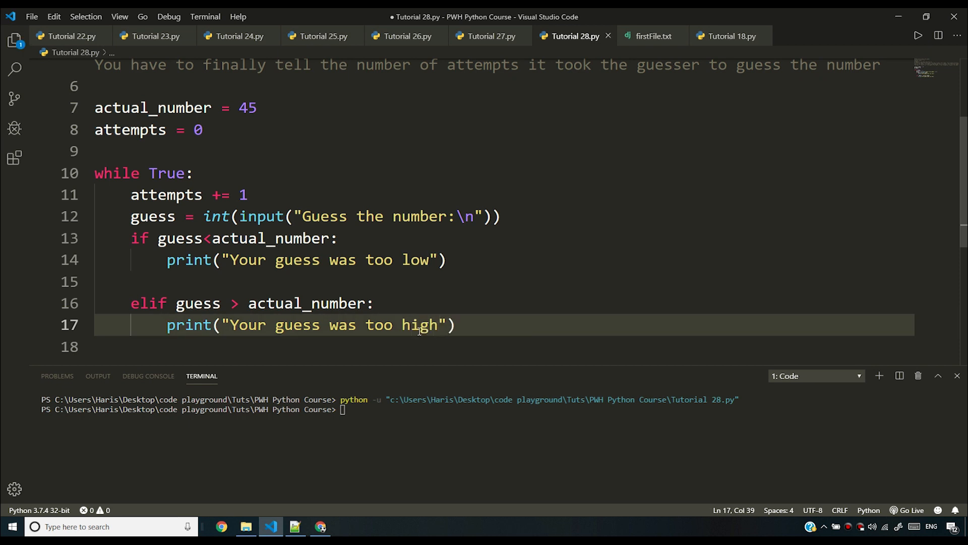
key("ctrl+s")
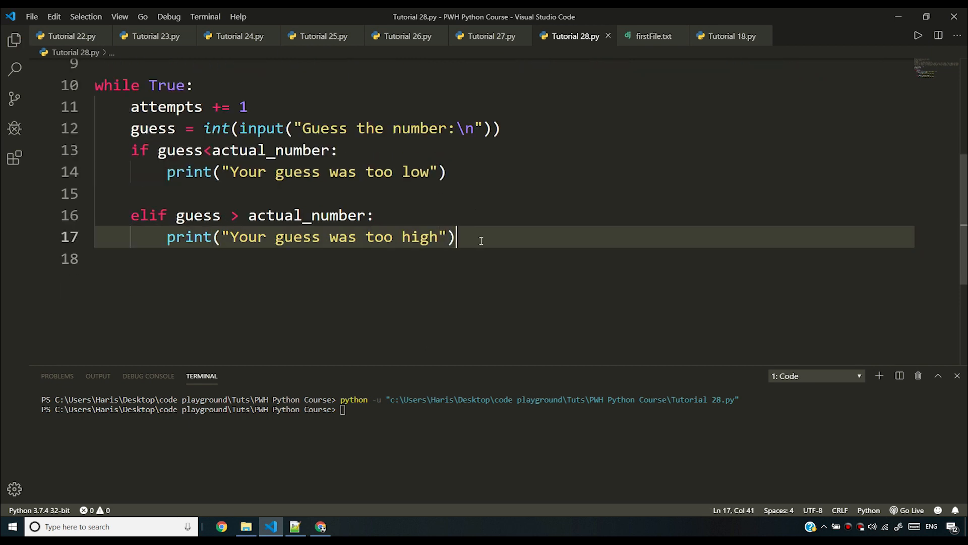
Add an else branch printing f"You guessed the number in {attempts} attempts" and break.
key("Enter")
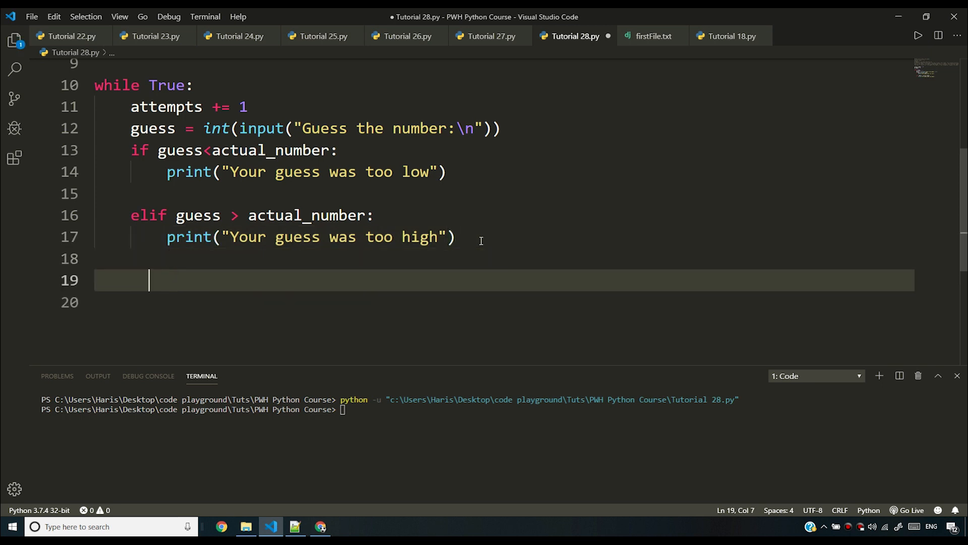
type("els")
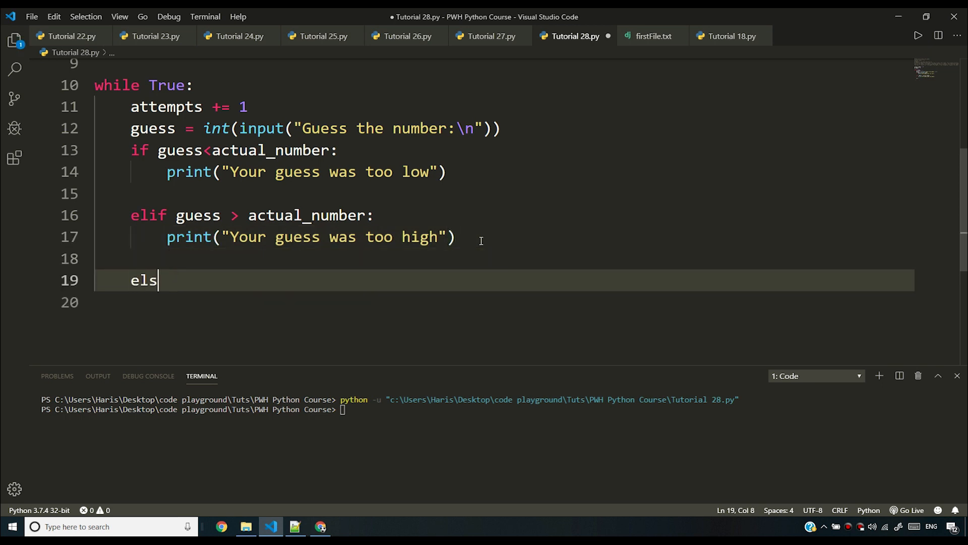
type("e:")
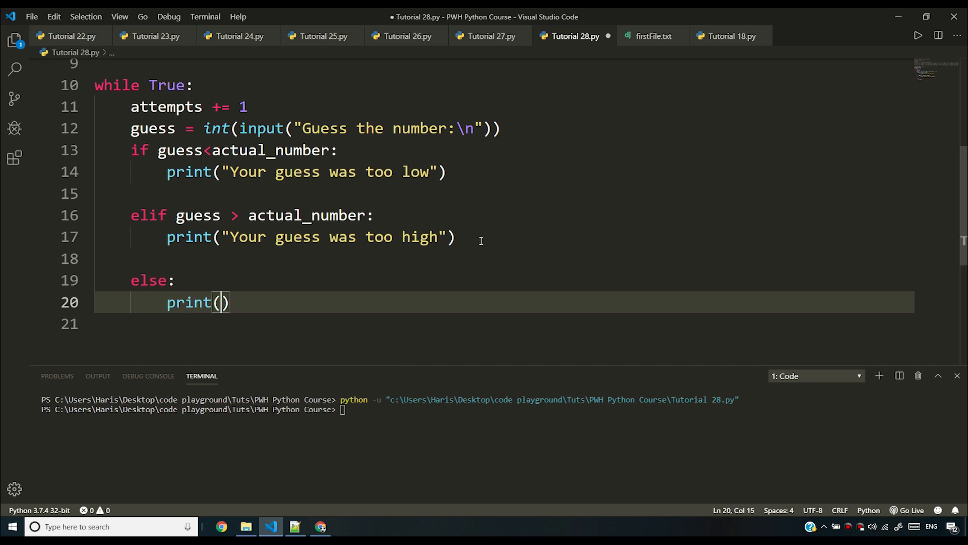
type("f\"You s")
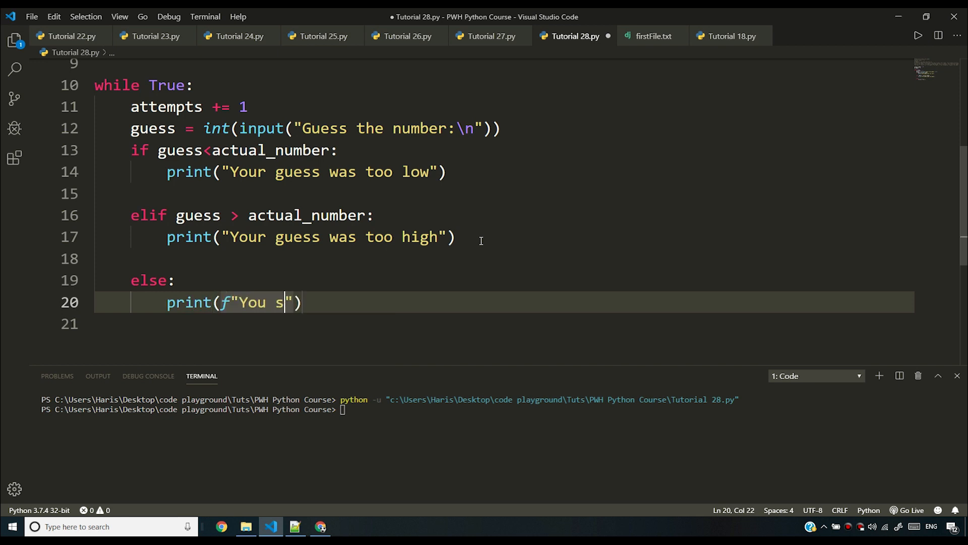
type("uessed the number in {attem")
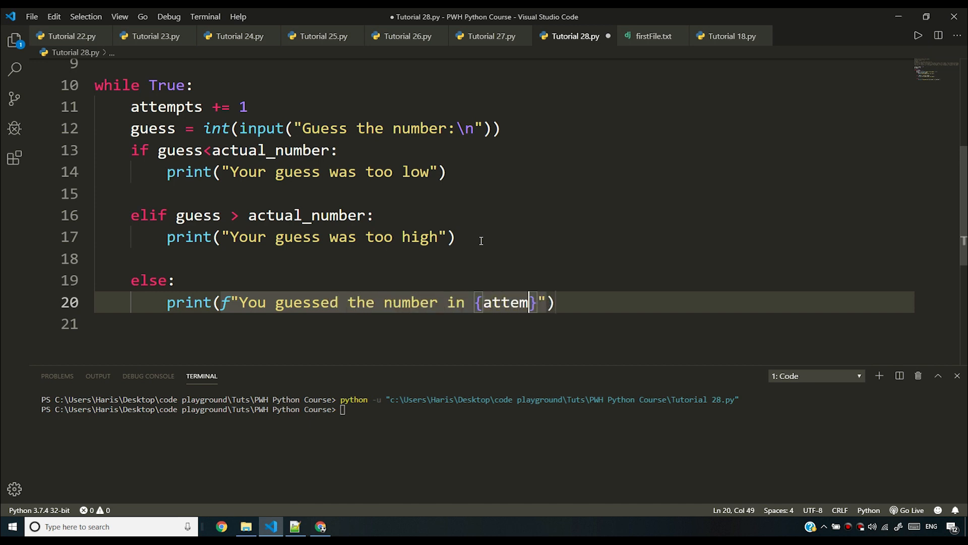
type("pts")
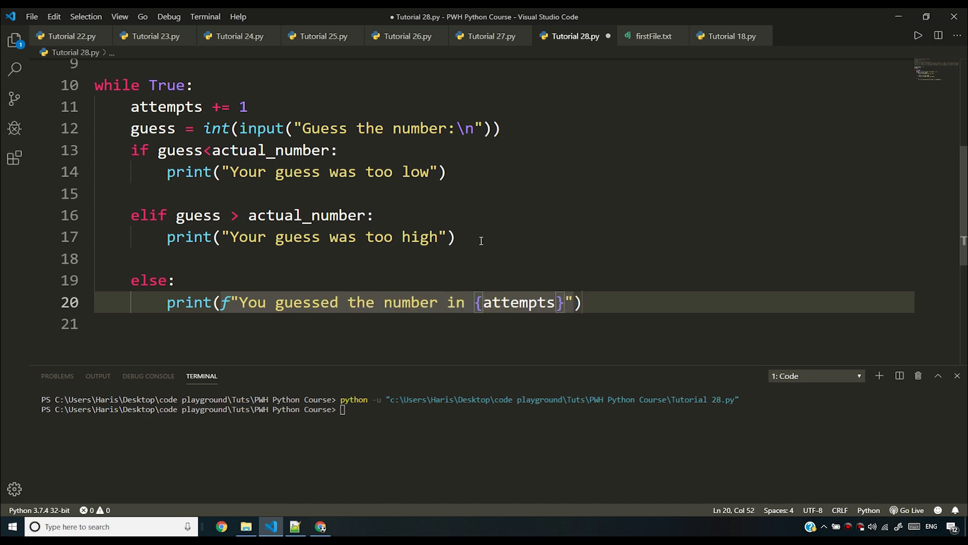
type("attempts")
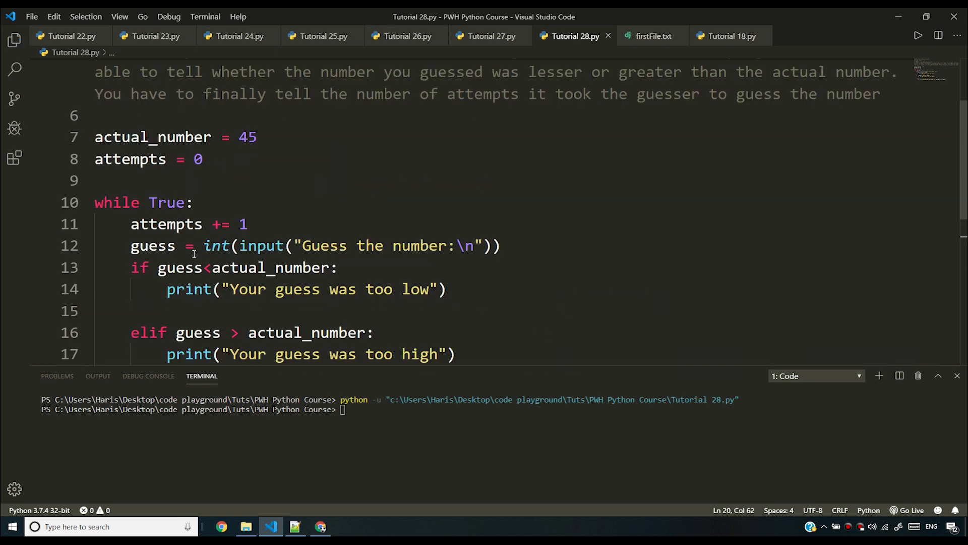
mouse_move(166, 224)
type("b")
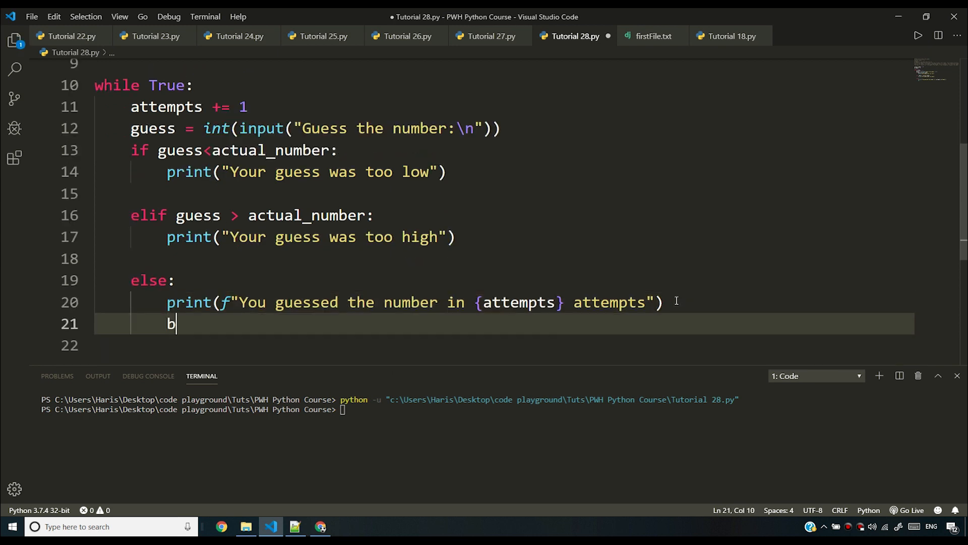
type("reak")
left_click(504, 345)
type("print(\"")
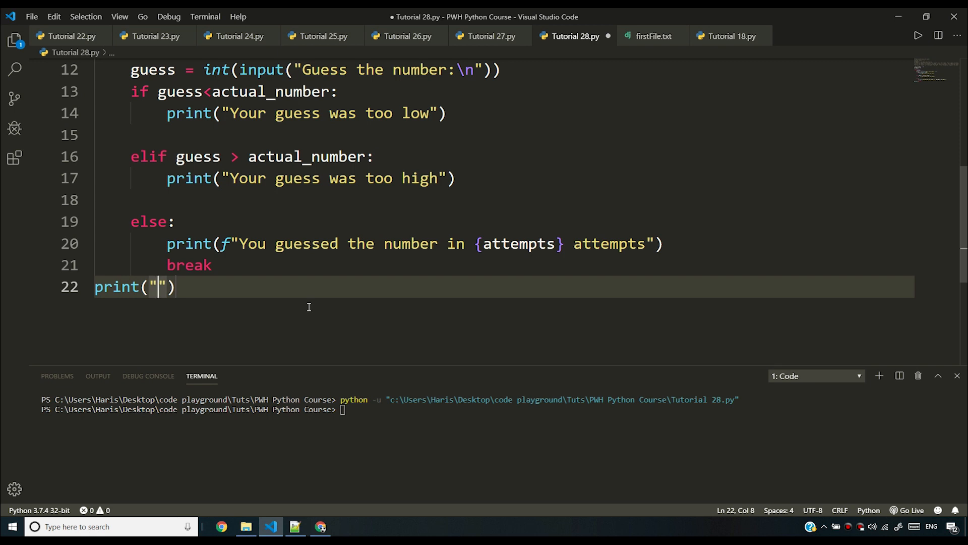
End the script with print("Thanks for playing!") after the loop.
type("Thanks for pla")
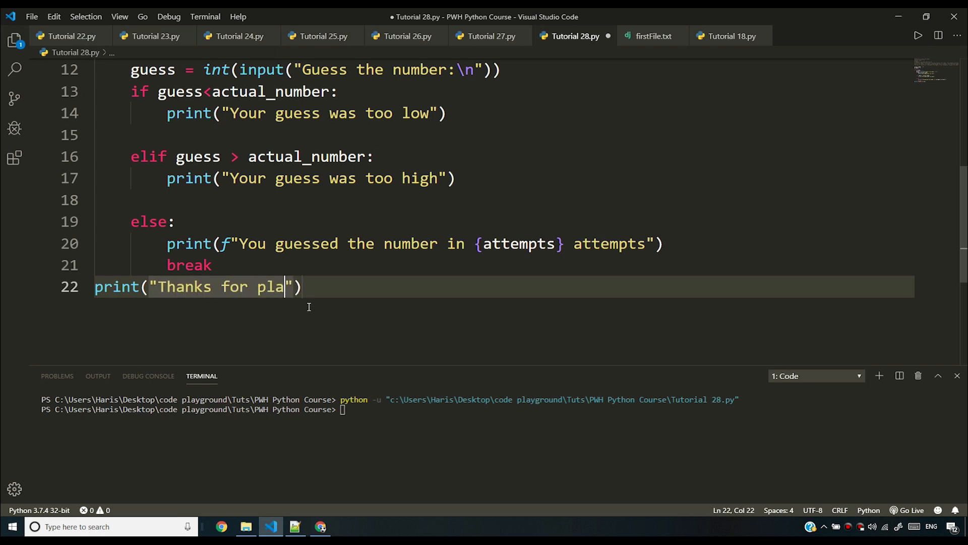
type("ying!")
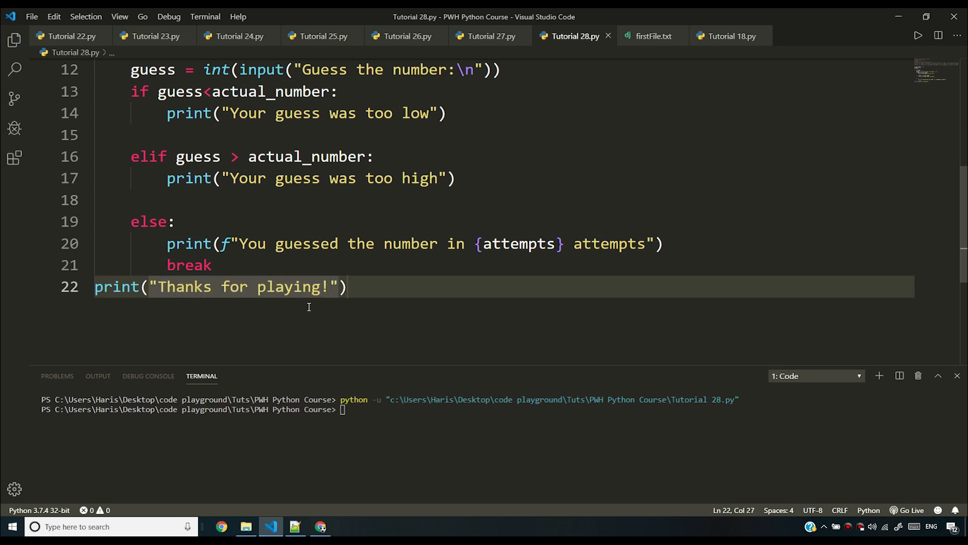
Run the script, guess 78, 35 then 45 to win, and run it a second time.
left_click(917, 34)
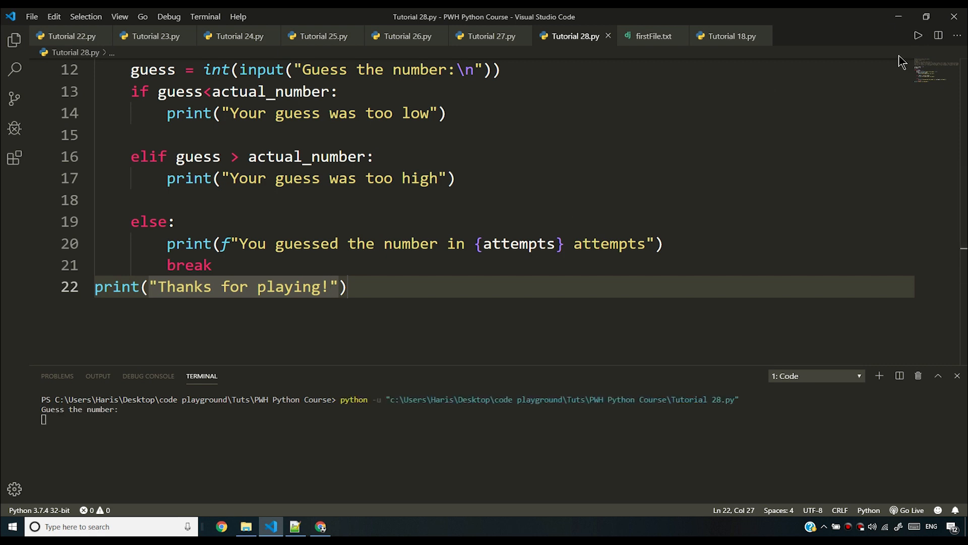
mouse_move(202, 432)
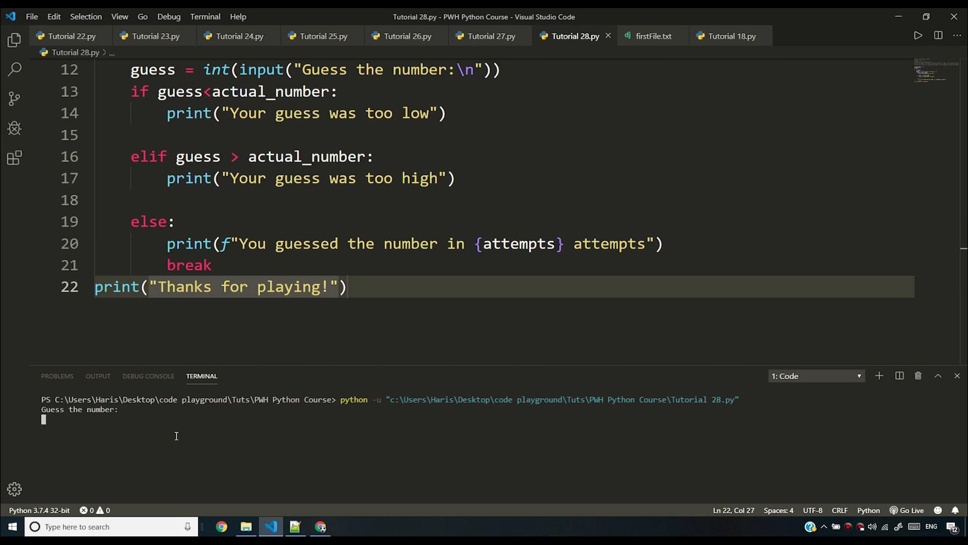
type("78")
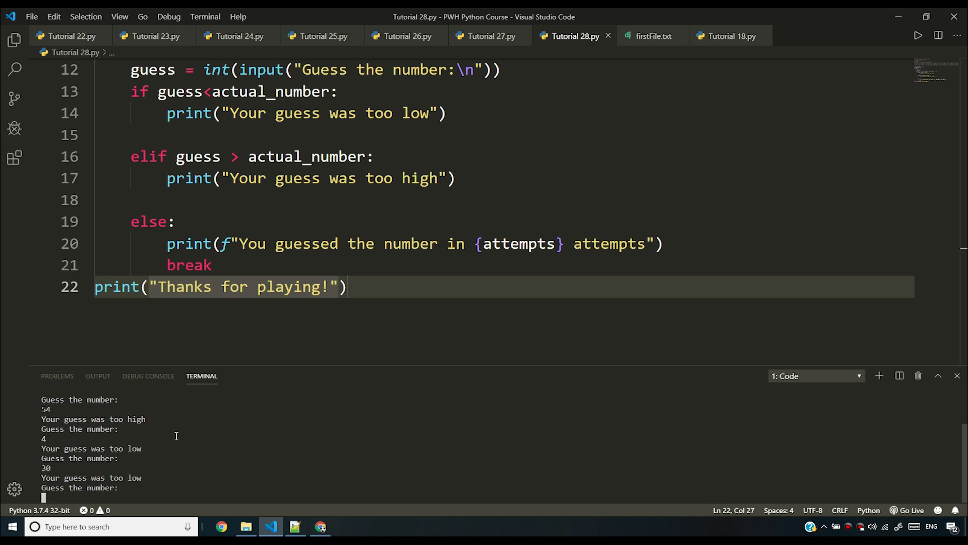
type("35")
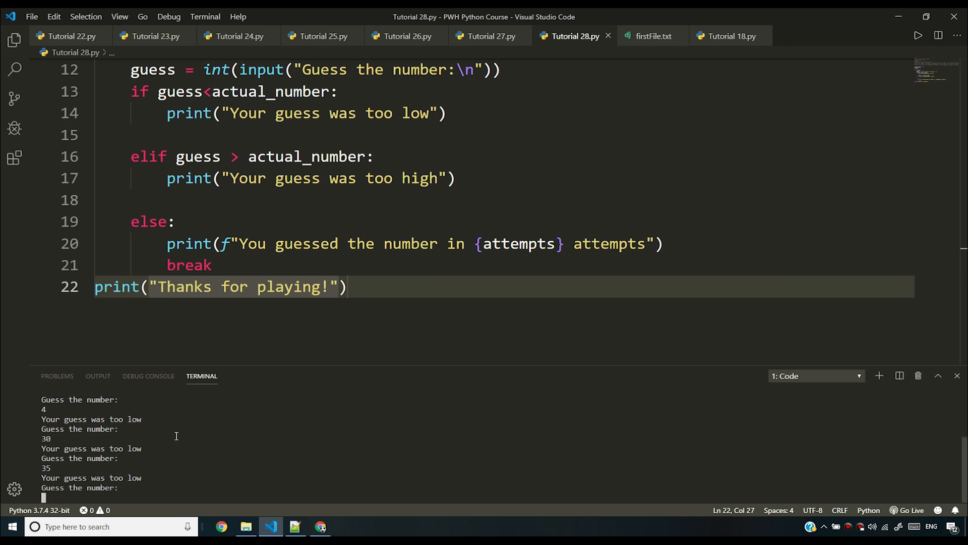
type("45")
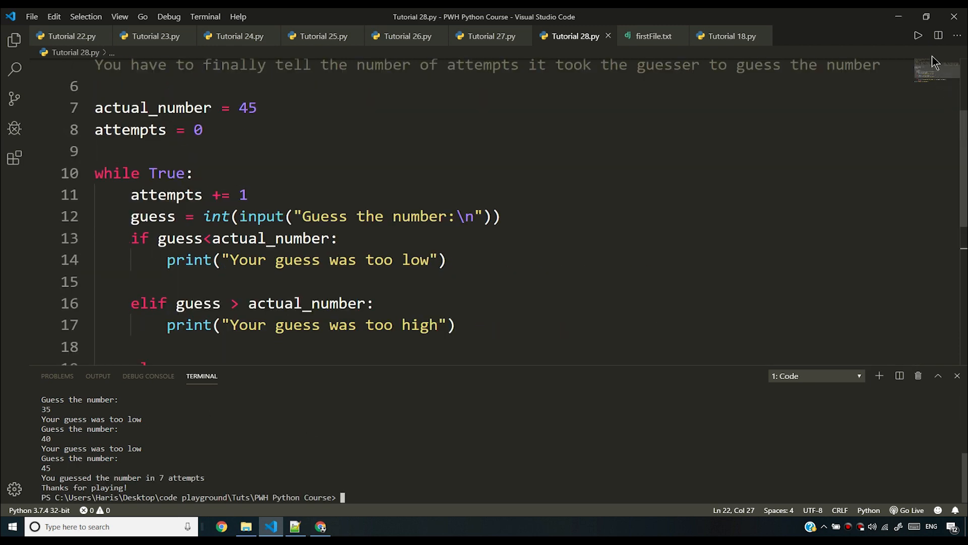
left_click(918, 34)
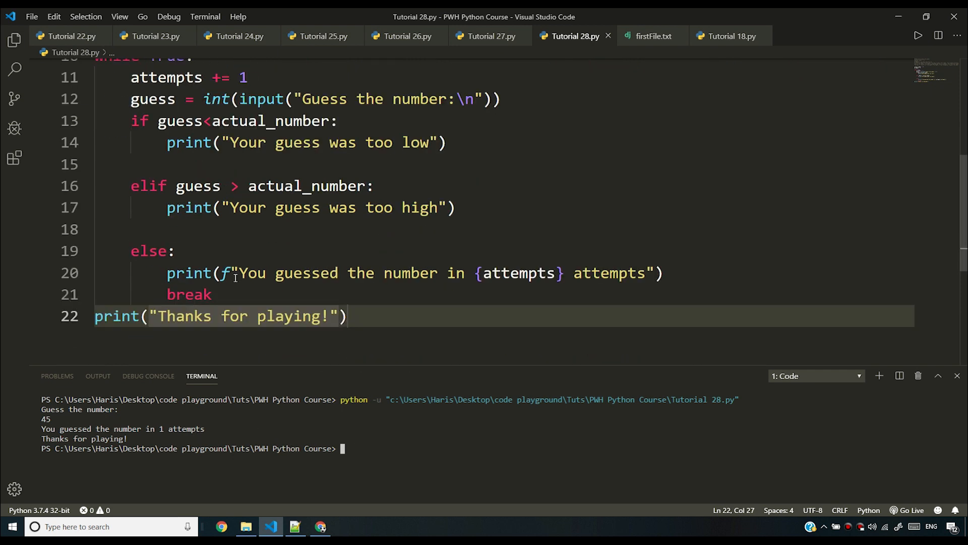
mouse_move(202, 434)
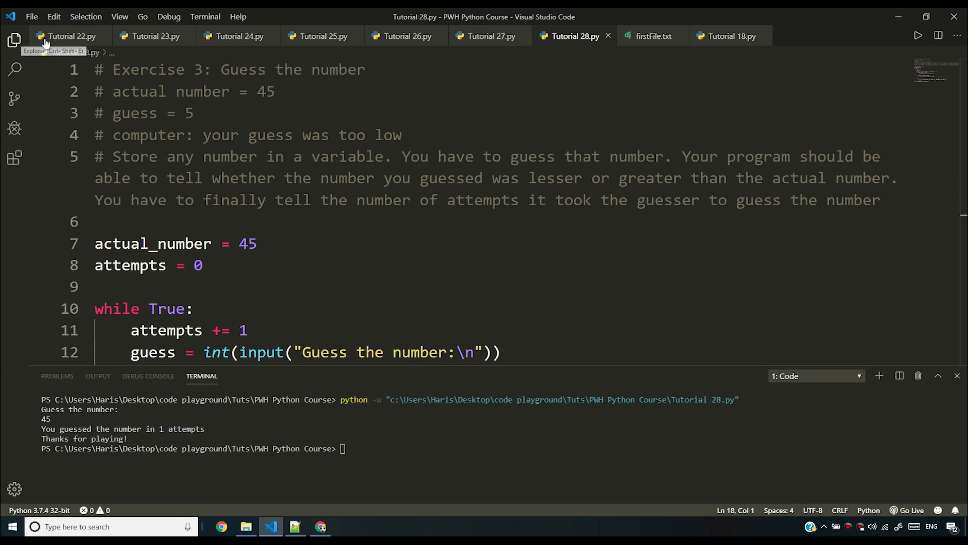
Create a new file Tutorial 29.py from the Explorer.
left_click(16, 36)
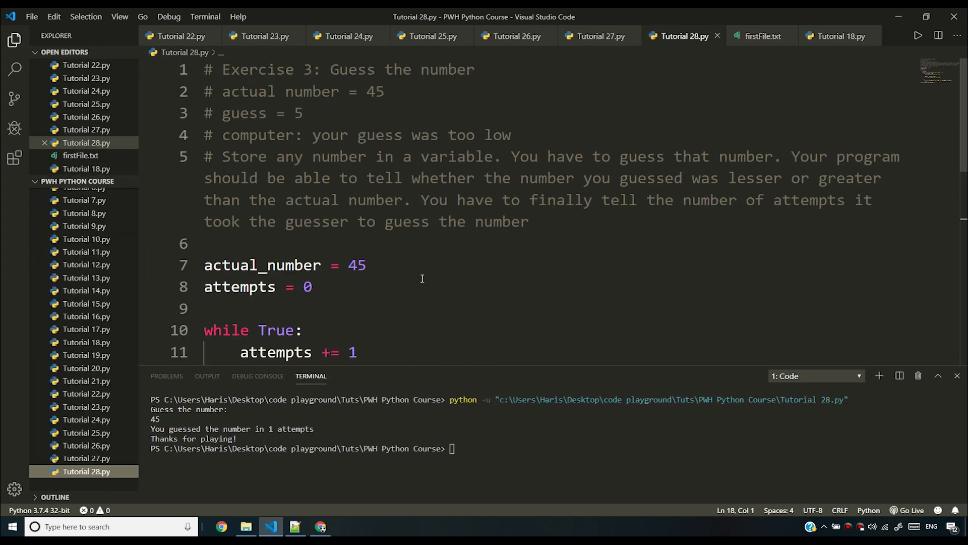
scroll("down", 3)
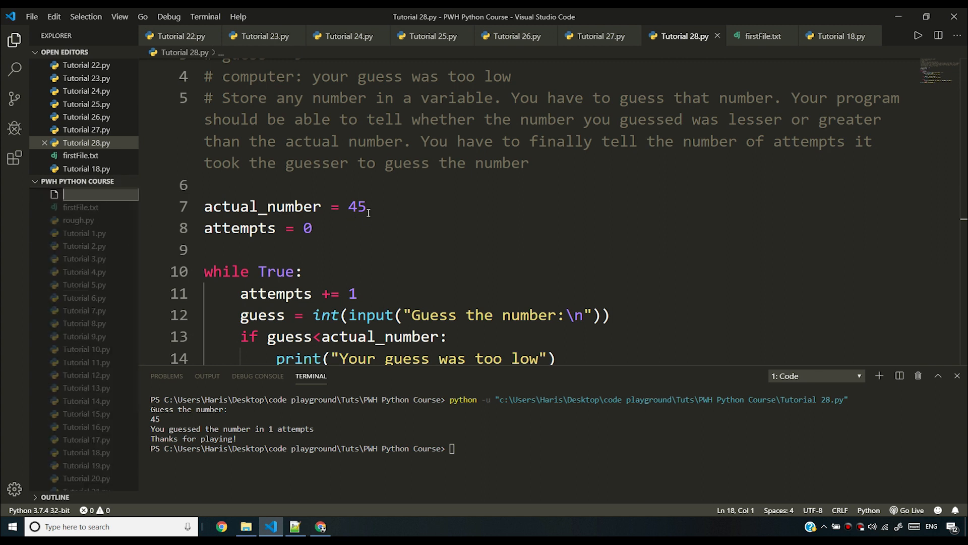
type("Tutorial")
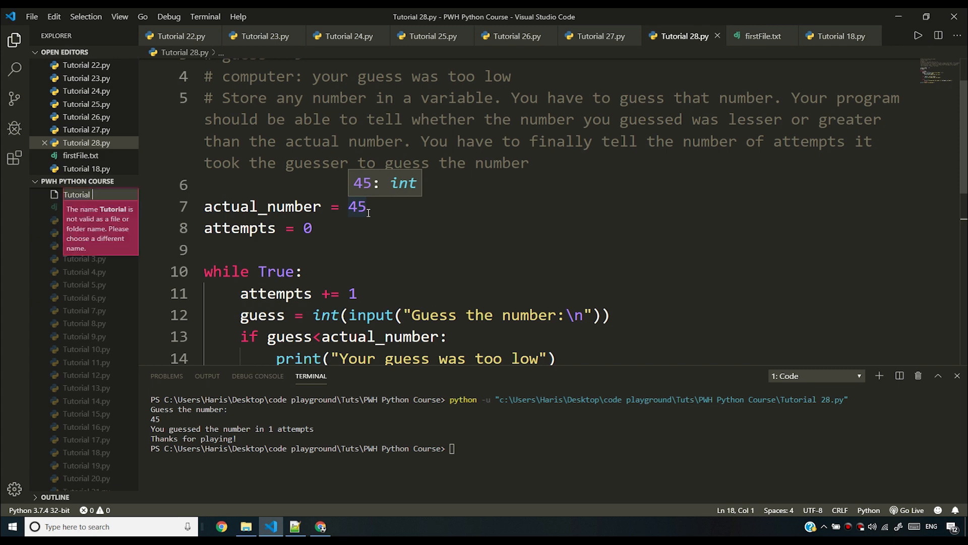
type("29")
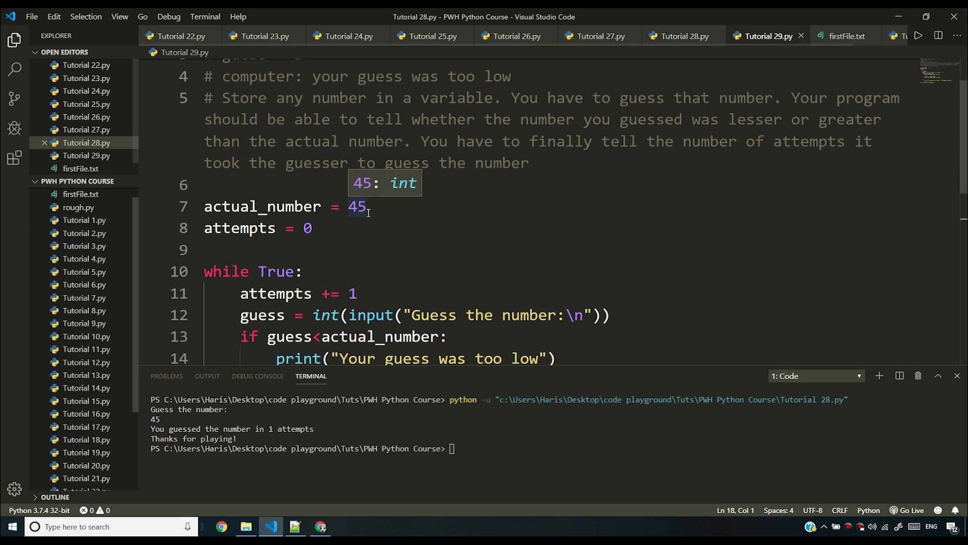
Copy the guessing game code from Tutorial 28.py into Tutorial 29.py.
left_click(762, 37)
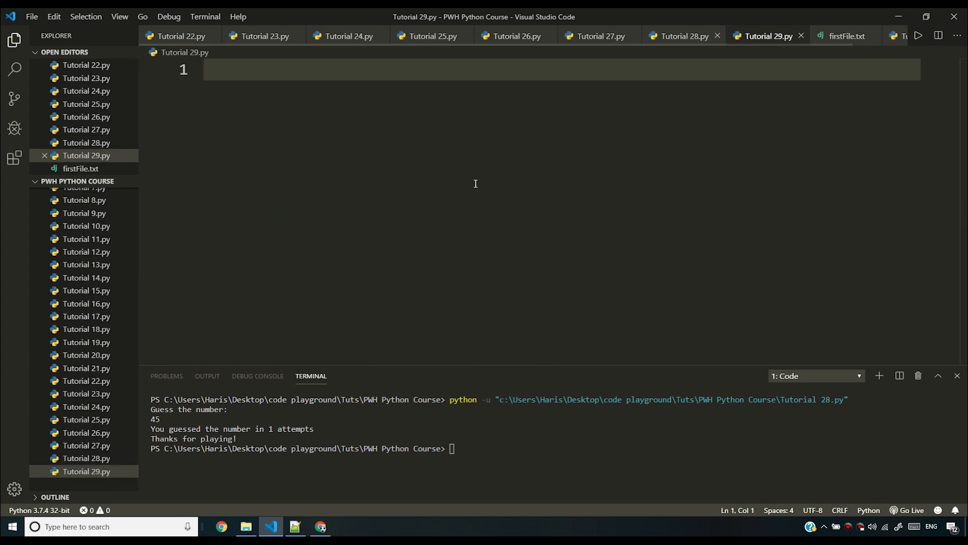
left_click(684, 37)
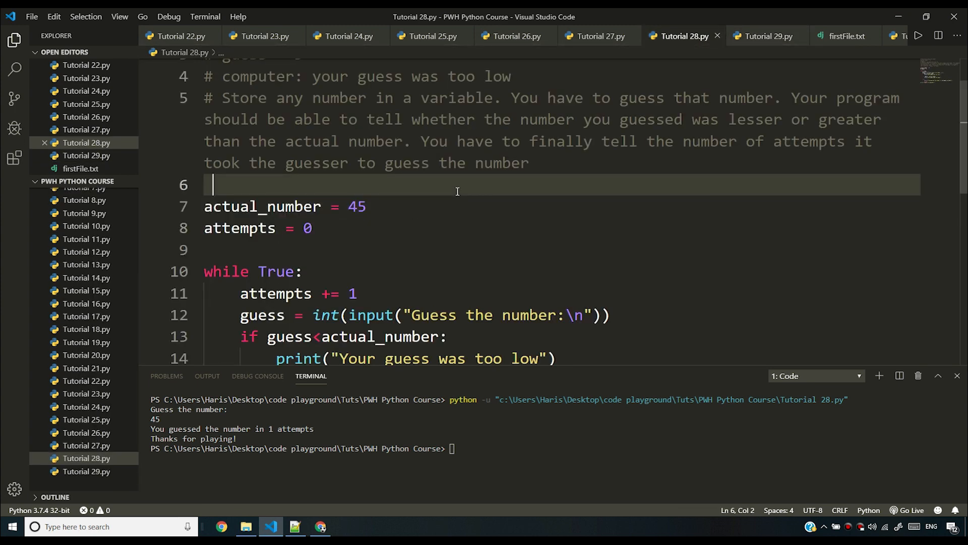
left_click(765, 36)
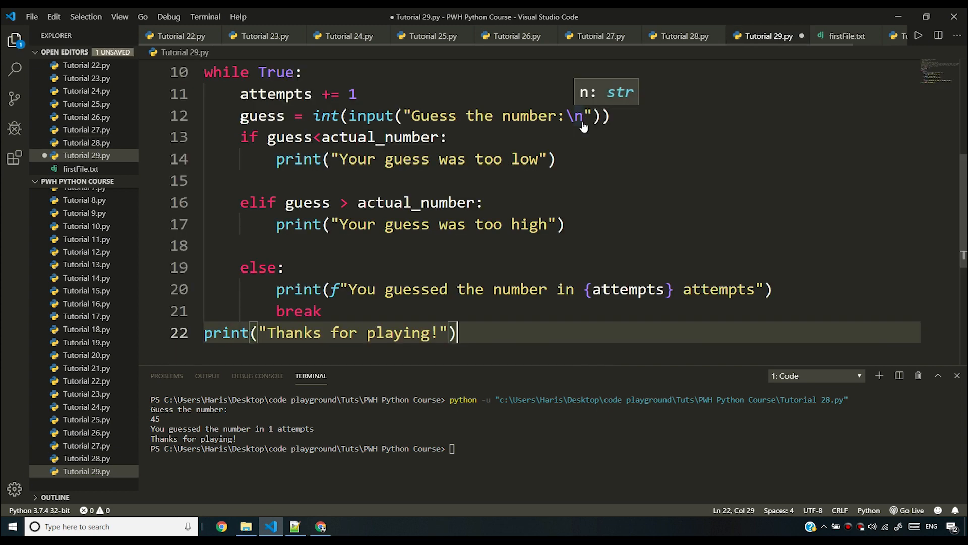
left_click(680, 35)
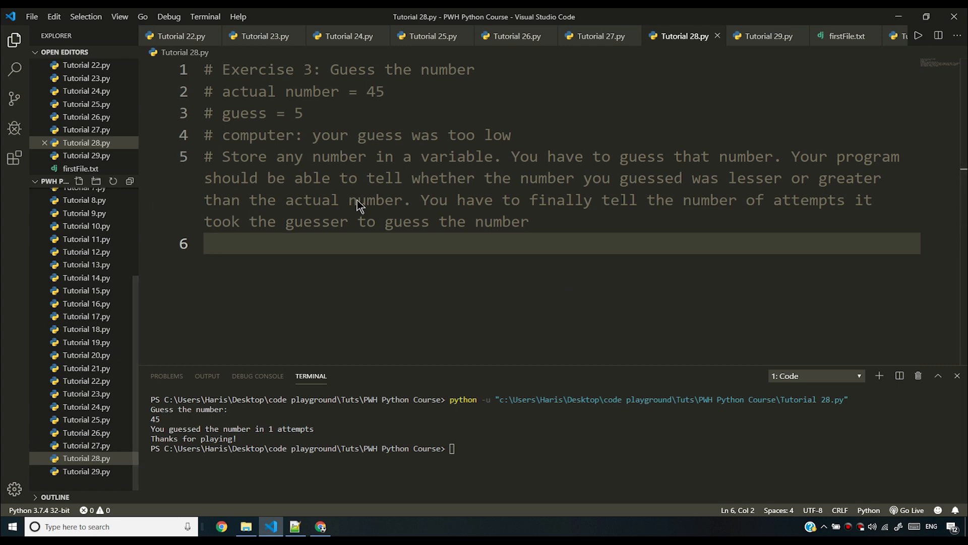
left_click(766, 37)
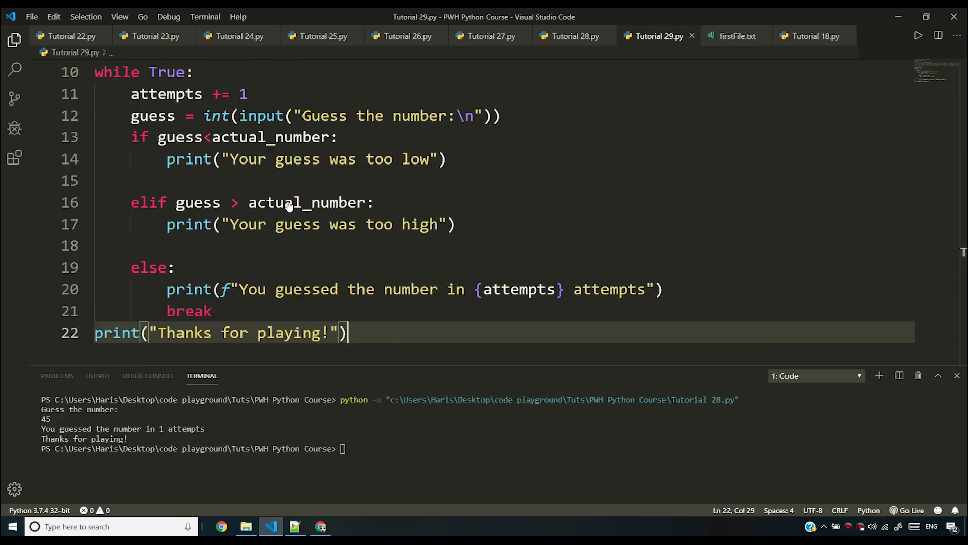
left_click(387, 224)
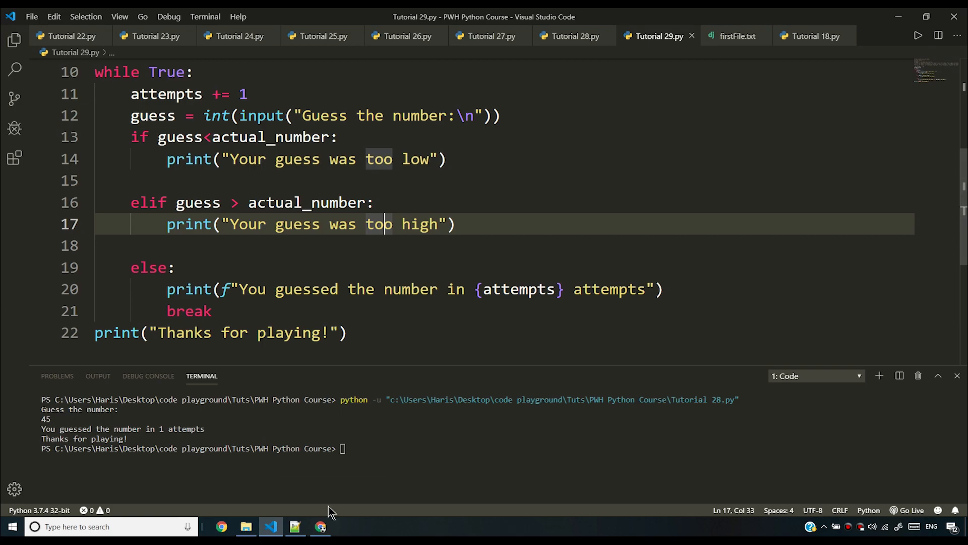
Switch to the browser and scroll through the Exercise 3 video's comments.
left_click(321, 527)
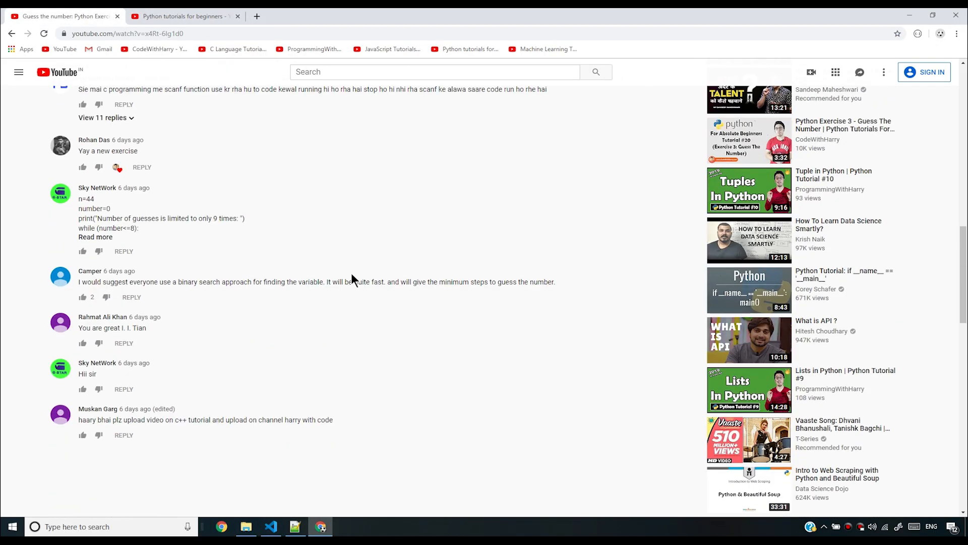
scroll("down", 3)
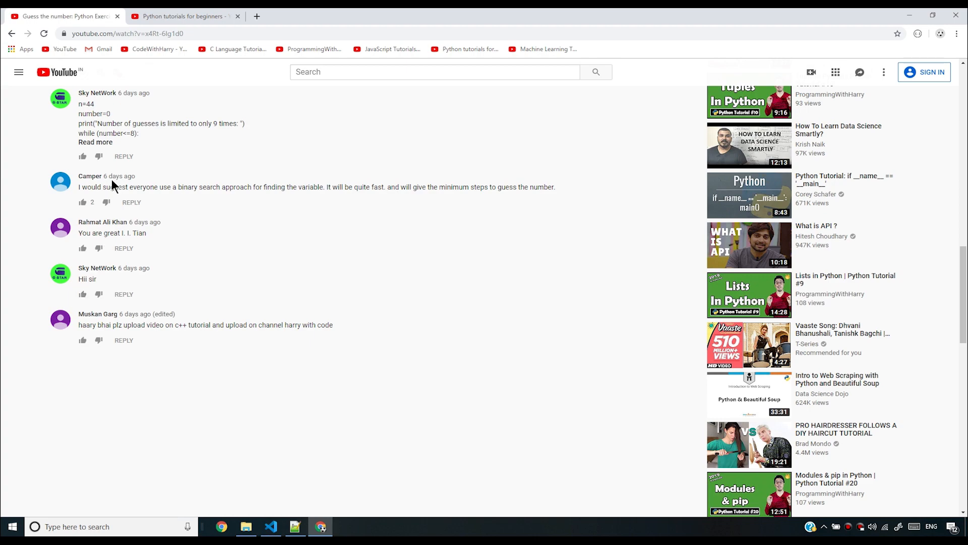
scroll("down", 3)
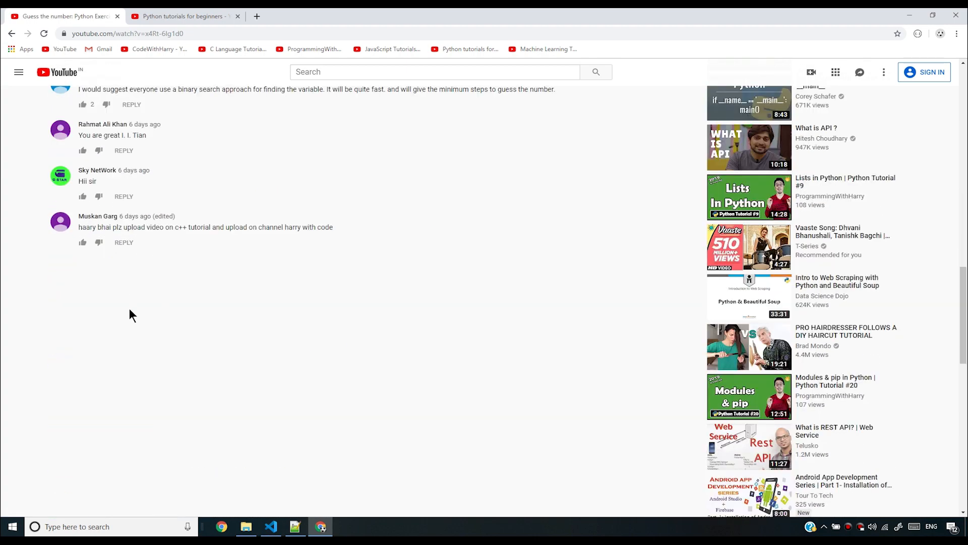
scroll("up", 3)
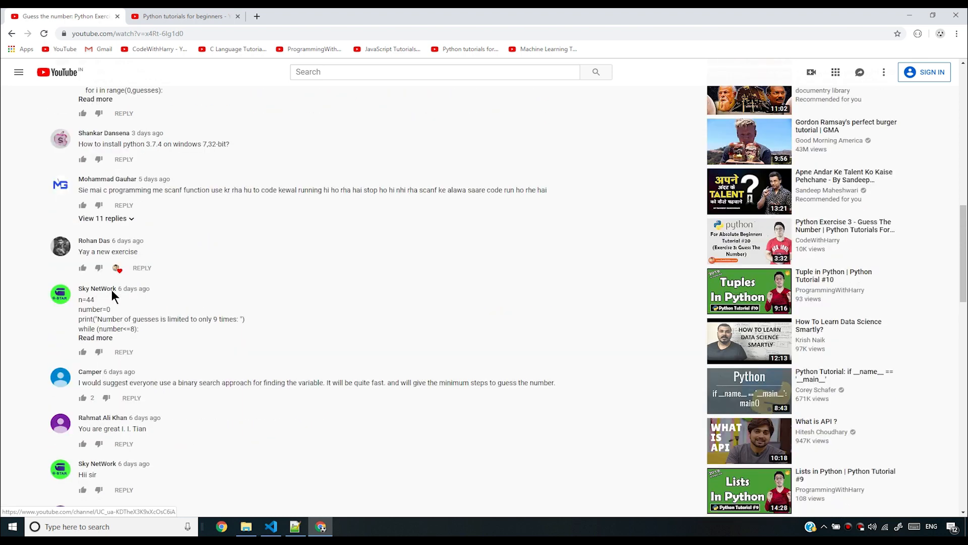
scroll("up", 3)
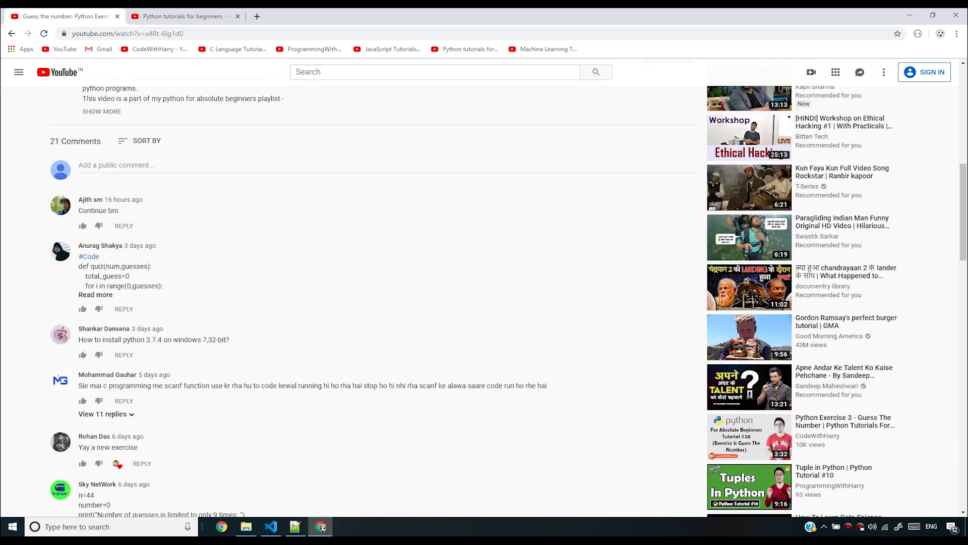
Expand a viewer's long code comment to read its full quiz function.
left_click(95, 294)
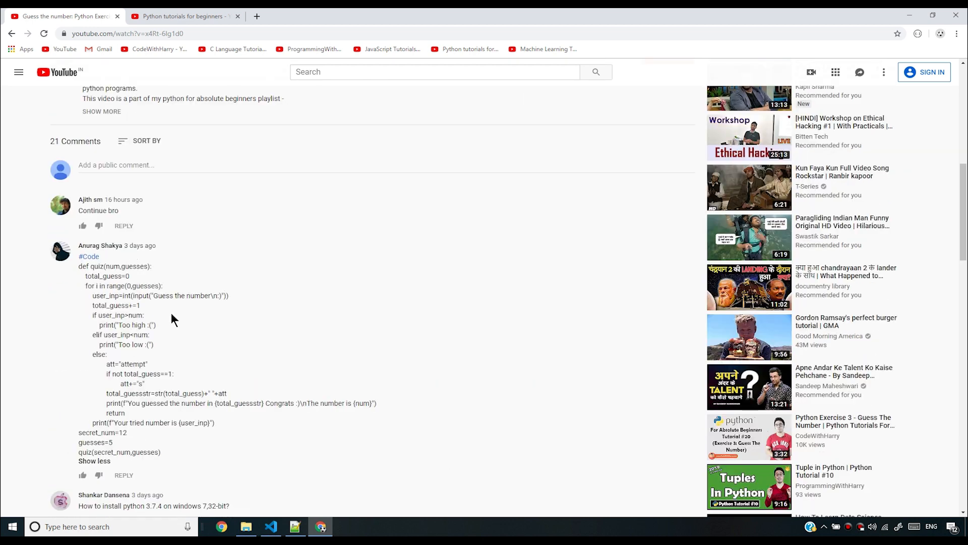
scroll("down", 3)
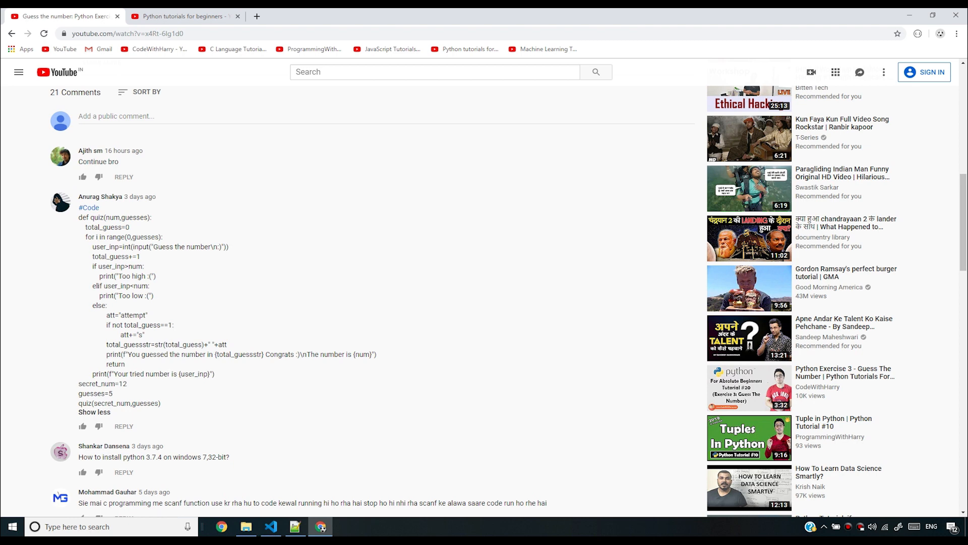
scroll("down", 3)
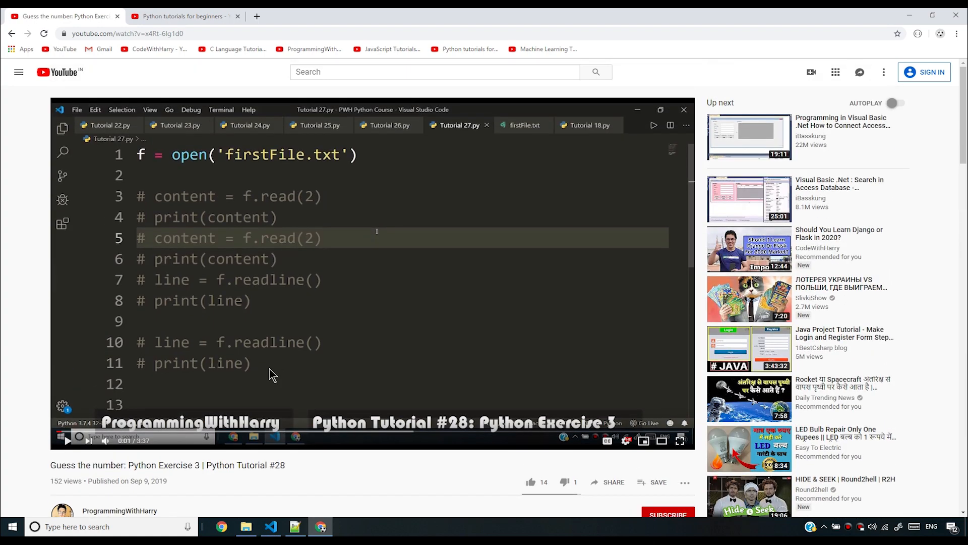
mouse_move(280, 165)
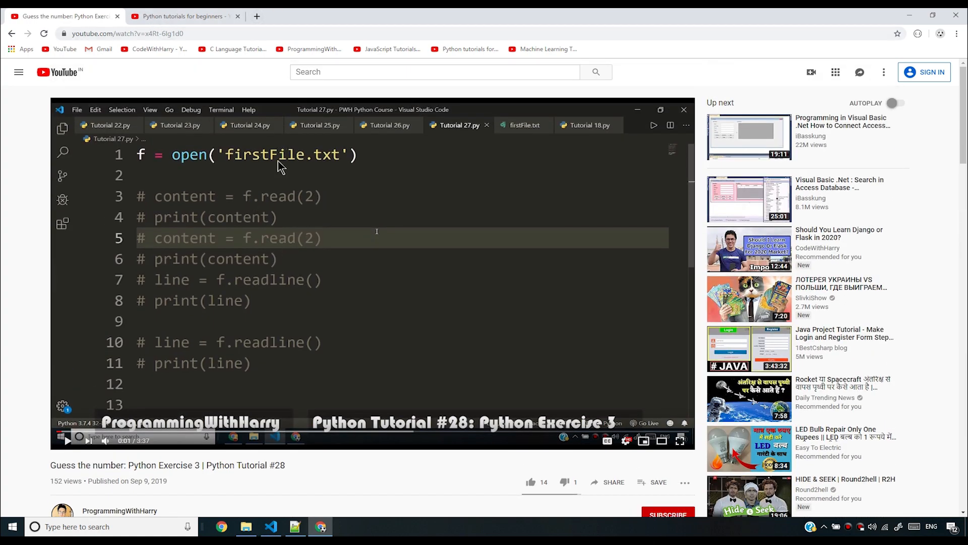
Switch to the Python tutorials for beginners playlist tab.
left_click(182, 16)
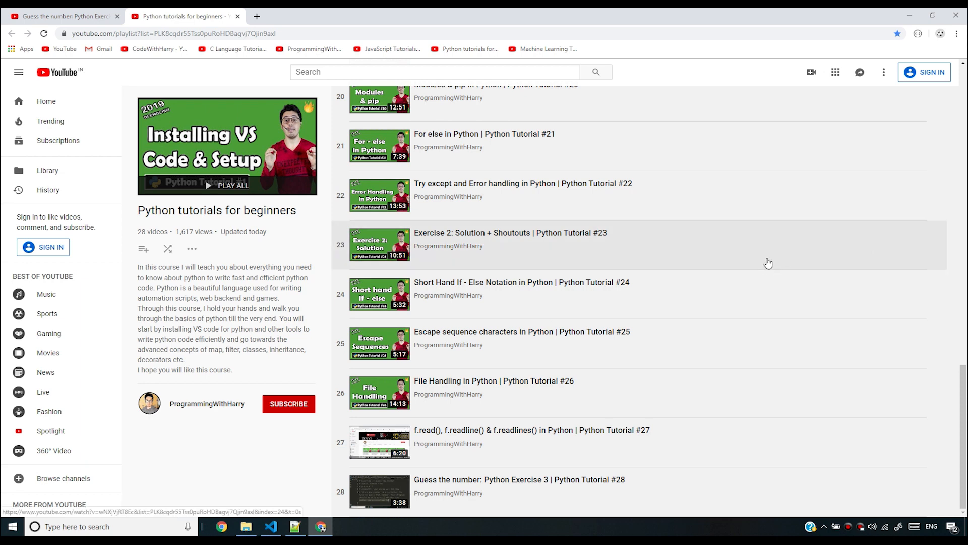